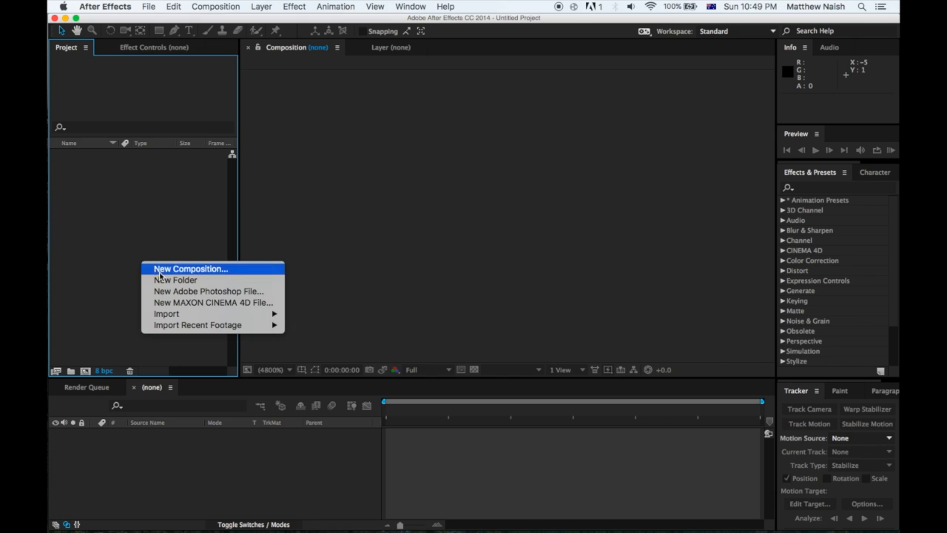
{"action": "mouse_move", "coordinate": [166, 313]}
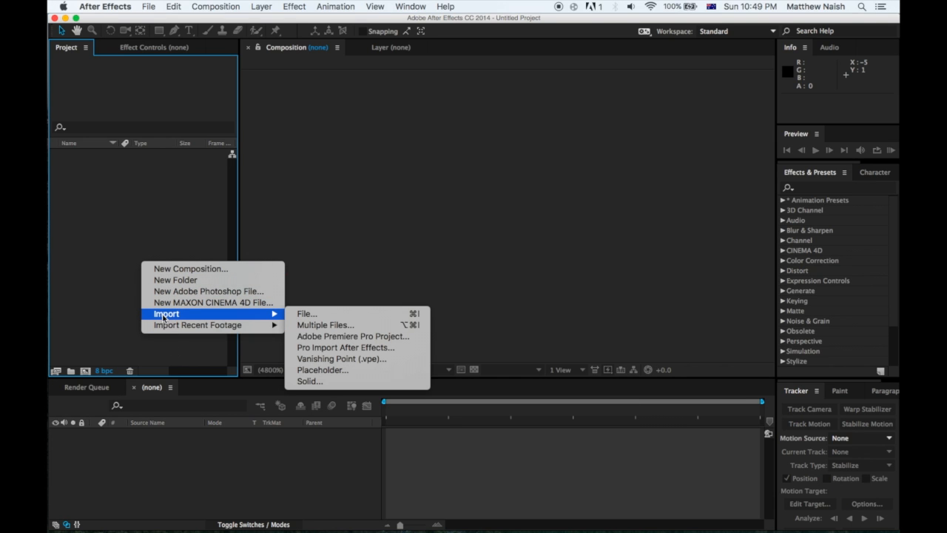
- Import the Footage.mov clip and build a composition named Footage from it
{"action": "left_click", "coordinate": [456, 161]}
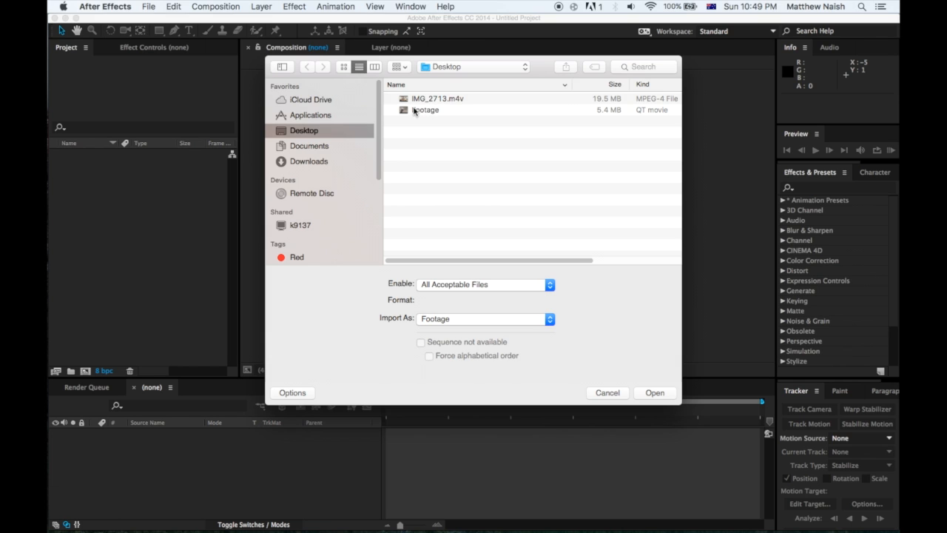
{"action": "left_click", "coordinate": [654, 392]}
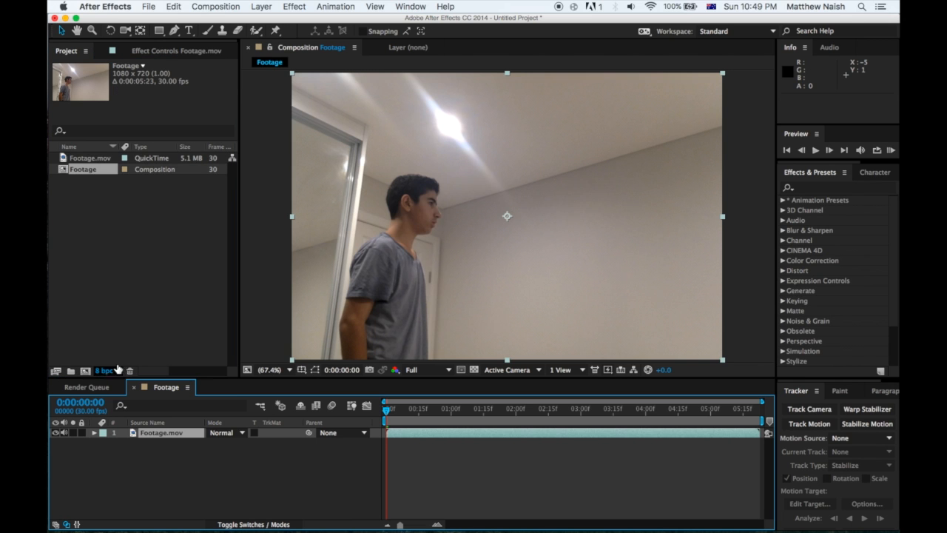
{"action": "mouse_move", "coordinate": [229, 458]}
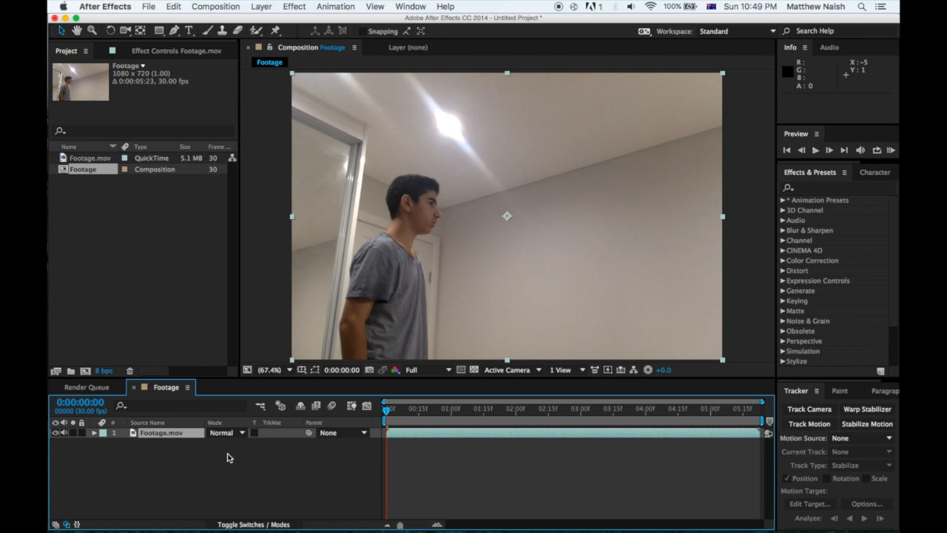
{"action": "mouse_move", "coordinate": [171, 425]}
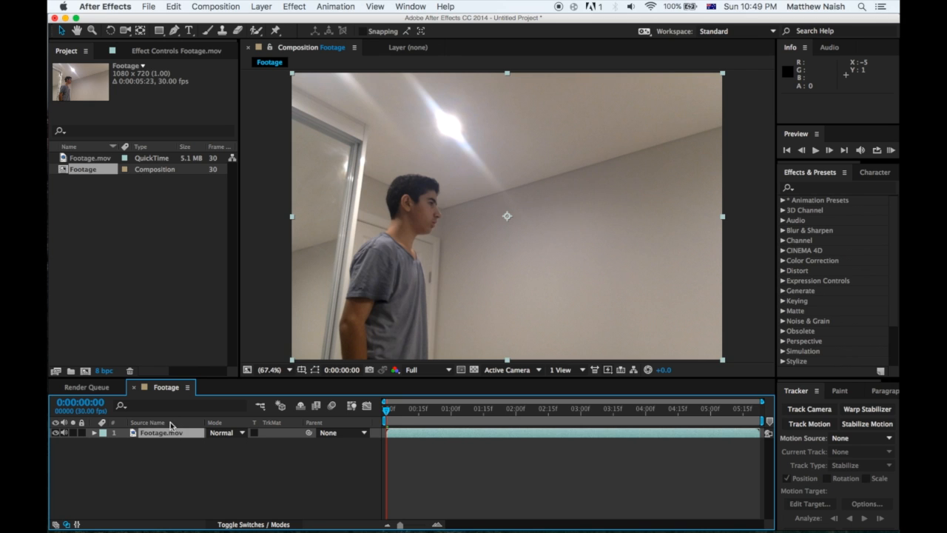
- Add a full-frame black solid, Black Solid 1, above the Footage clip
{"action": "left_click", "coordinate": [261, 6]}
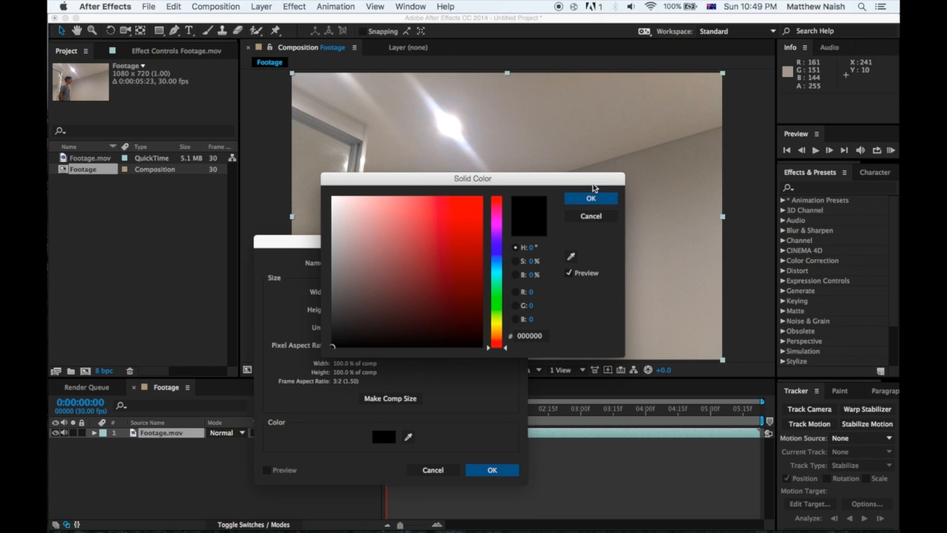
{"action": "left_click", "coordinate": [590, 197]}
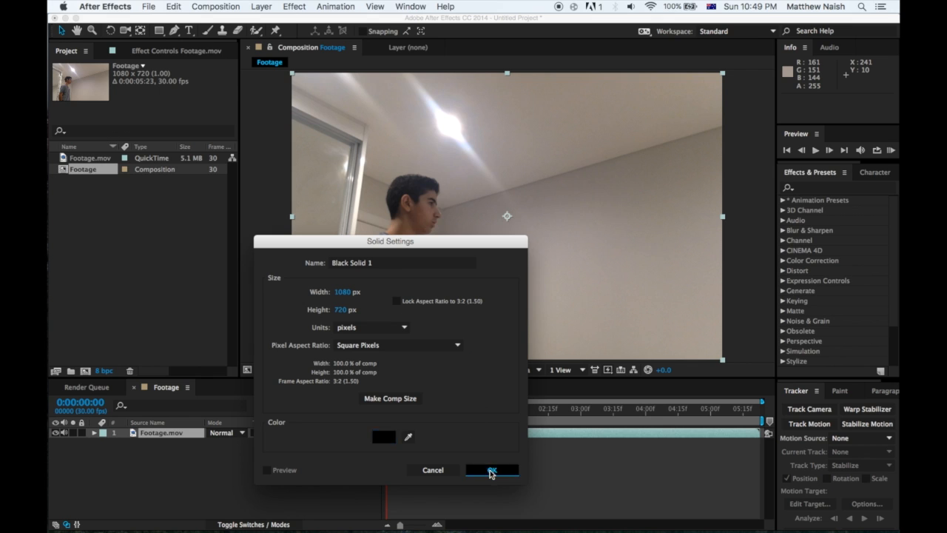
{"action": "left_click", "coordinate": [491, 469]}
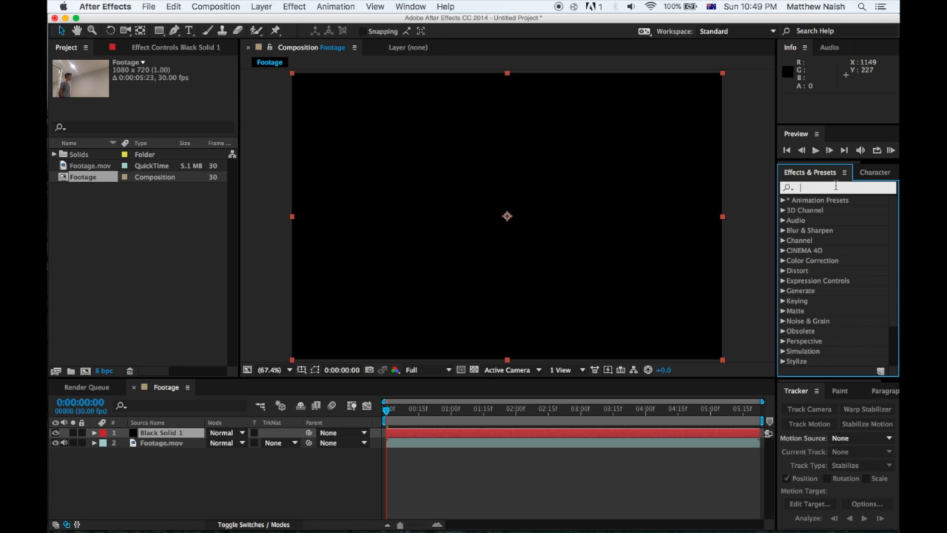
- Search Effects & Presets for Lightning and apply Obsolete > Lightning to Black Solid 1
{"action": "type", "text": "Lightning"}
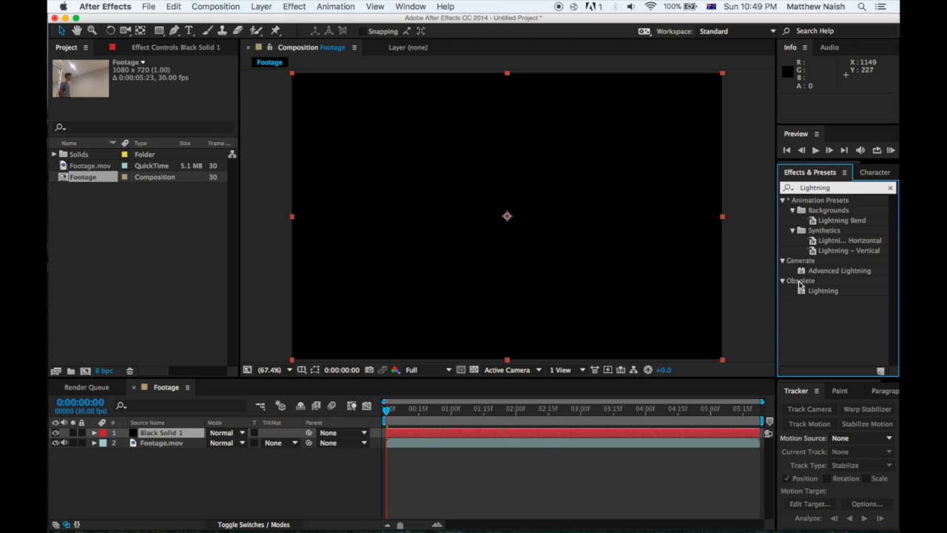
{"action": "mouse_move", "coordinate": [850, 294]}
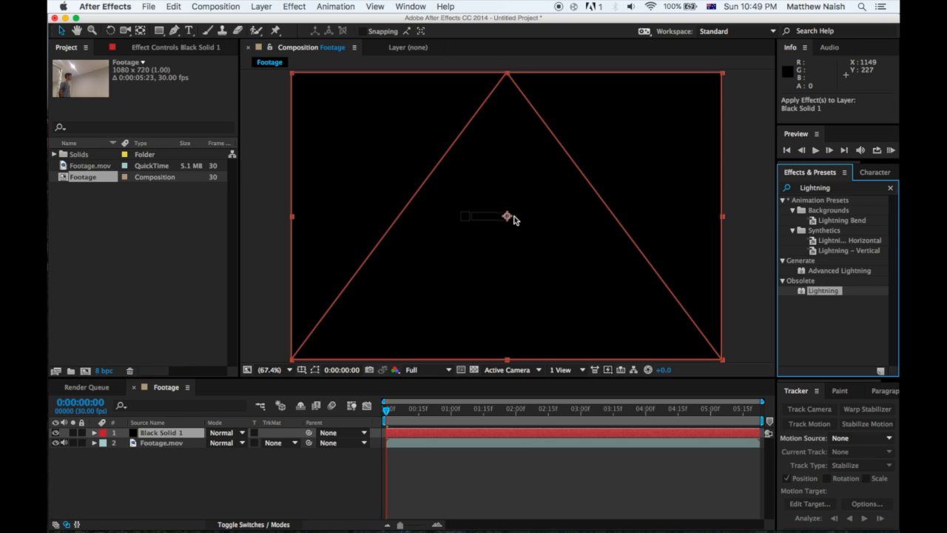
{"action": "double_click", "coordinate": [823, 290]}
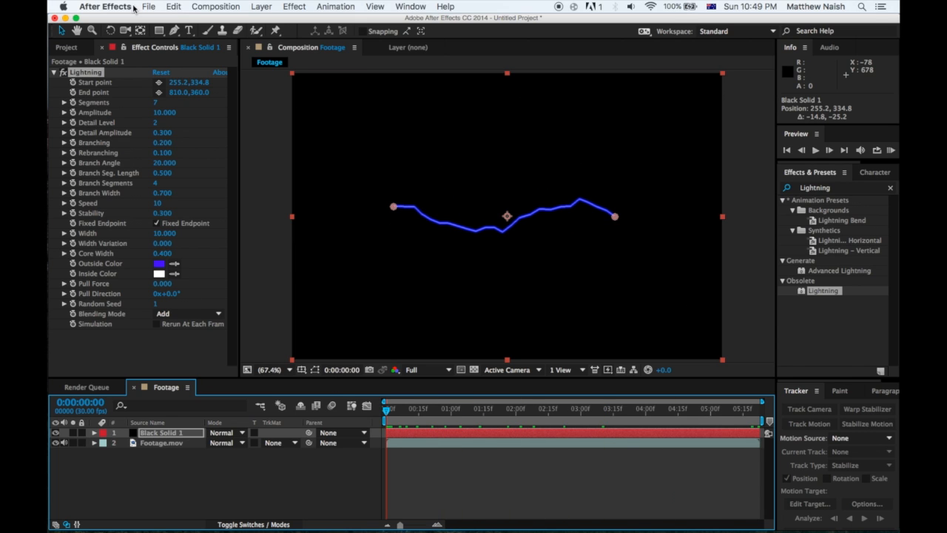
{"action": "mouse_move", "coordinate": [178, 443]}
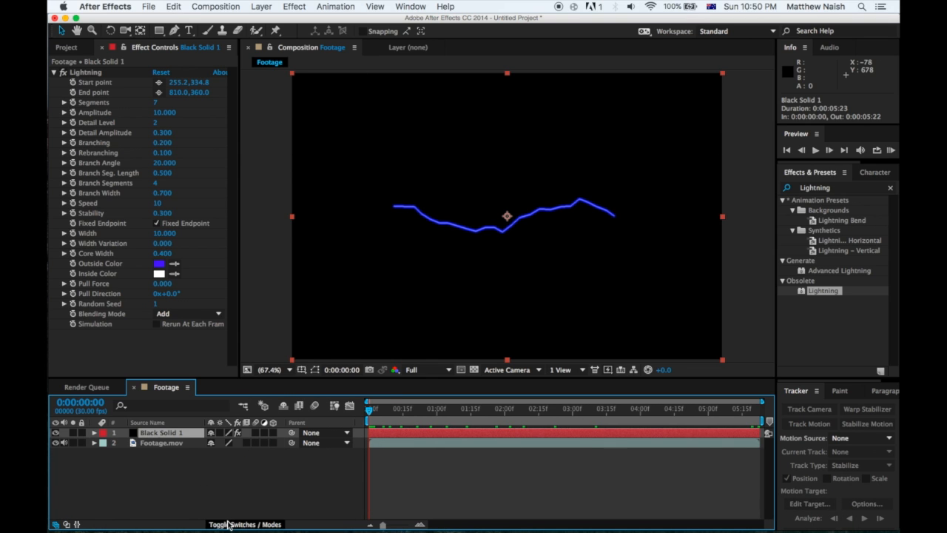
- Show the Modes column and set Black Solid 1's blending mode to Screen
{"action": "left_click", "coordinate": [244, 523]}
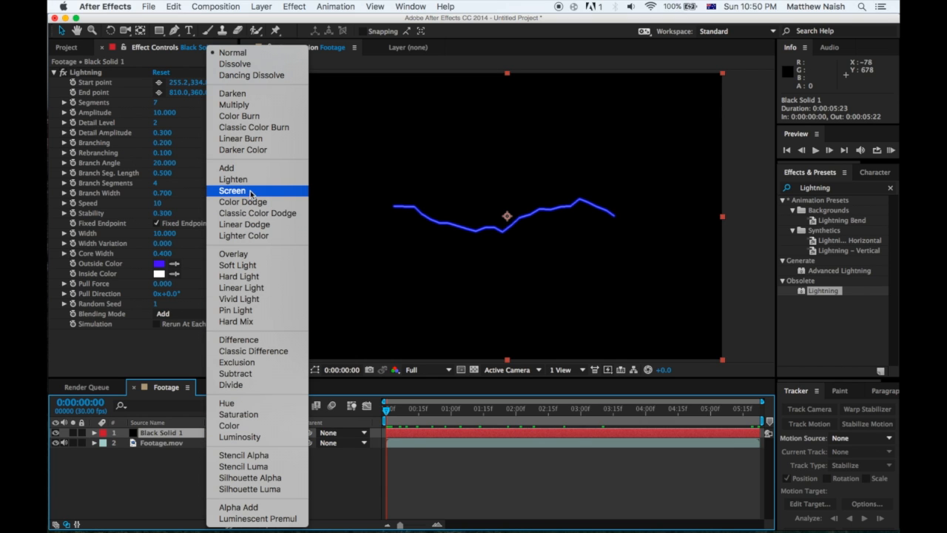
{"action": "left_click", "coordinate": [232, 190]}
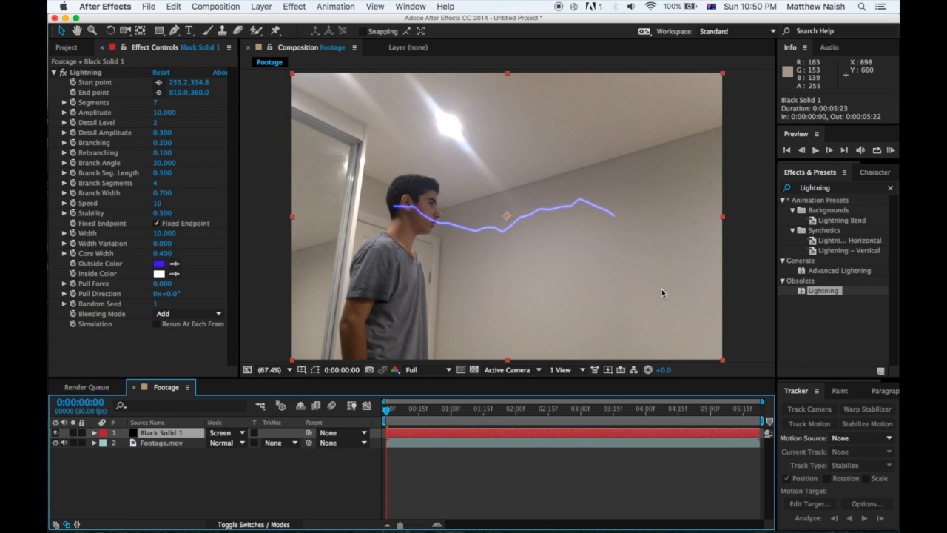
{"action": "mouse_move", "coordinate": [158, 106]}
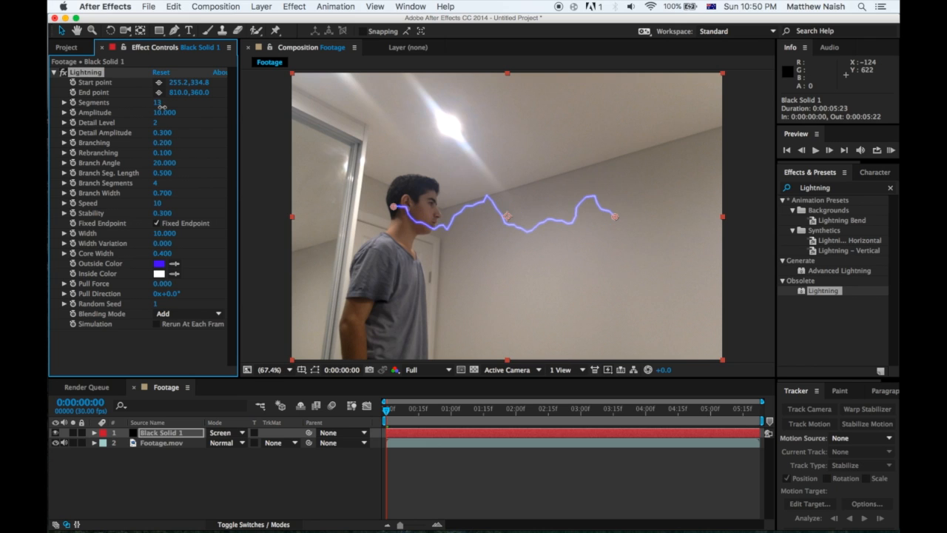
- Set 14 segments, start further left, amplitude 6.4, detail 8, detail amplitude 0.41, branching 1.0
{"action": "left_click", "coordinate": [158, 102]}
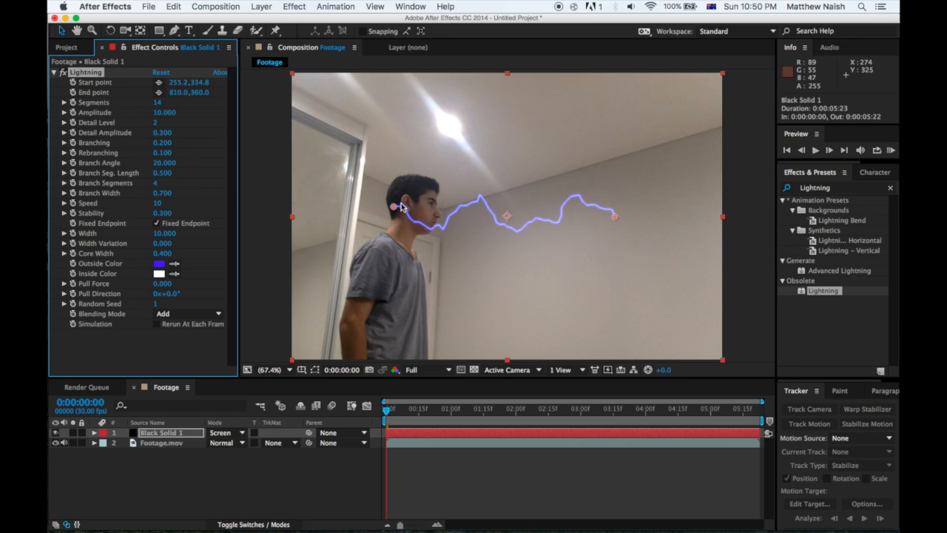
{"action": "left_click_drag", "start_coordinate": [403, 207], "coordinate": [353, 200]}
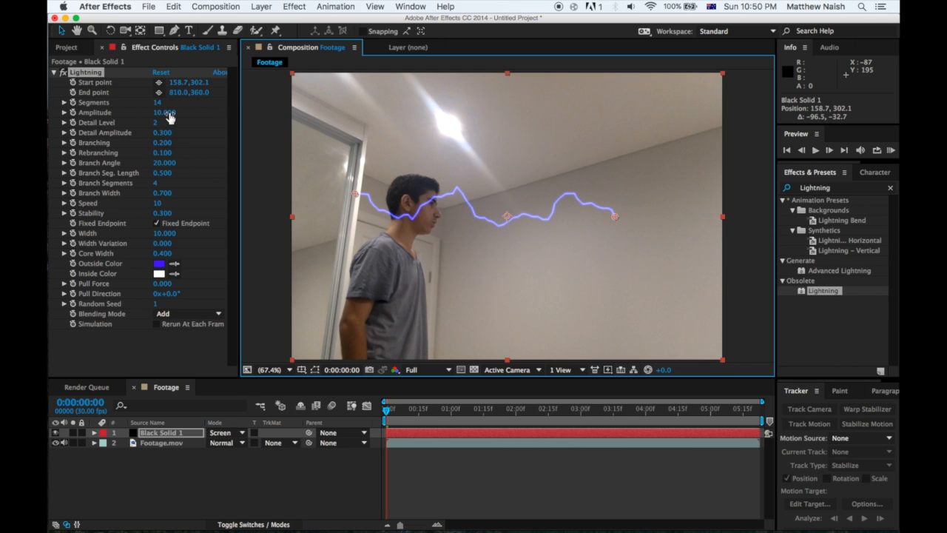
{"action": "left_click_drag", "start_coordinate": [165, 113], "coordinate": [155, 112]}
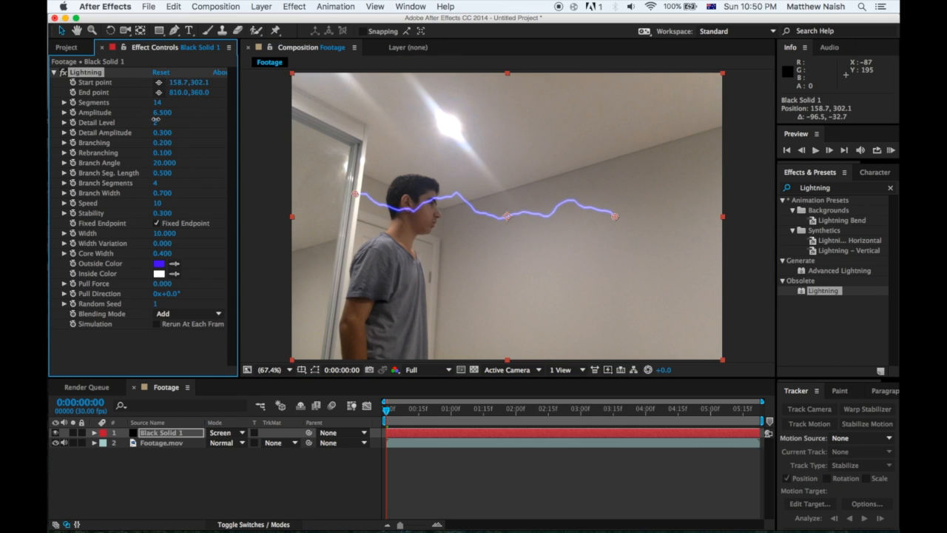
{"action": "left_click_drag", "start_coordinate": [161, 112], "coordinate": [155, 122]}
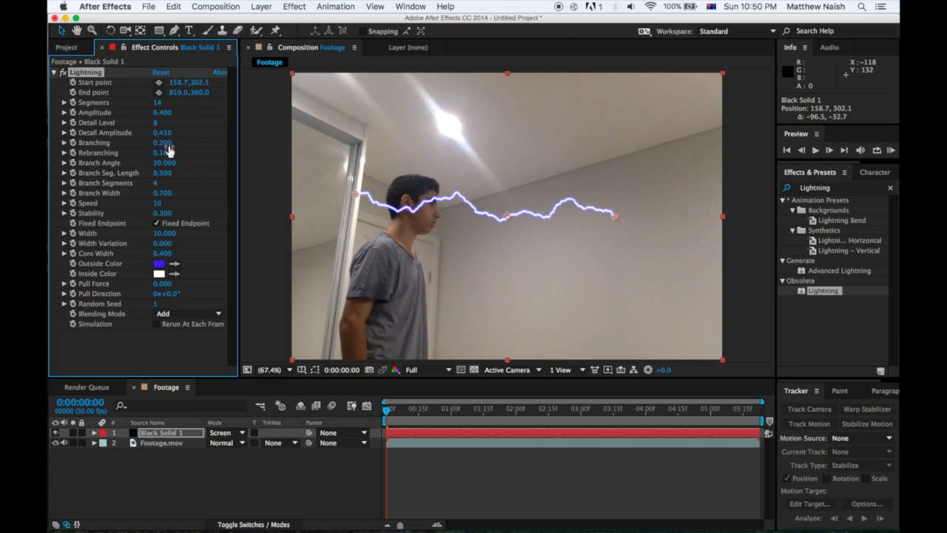
{"action": "left_click_drag", "start_coordinate": [163, 142], "coordinate": [166, 153]}
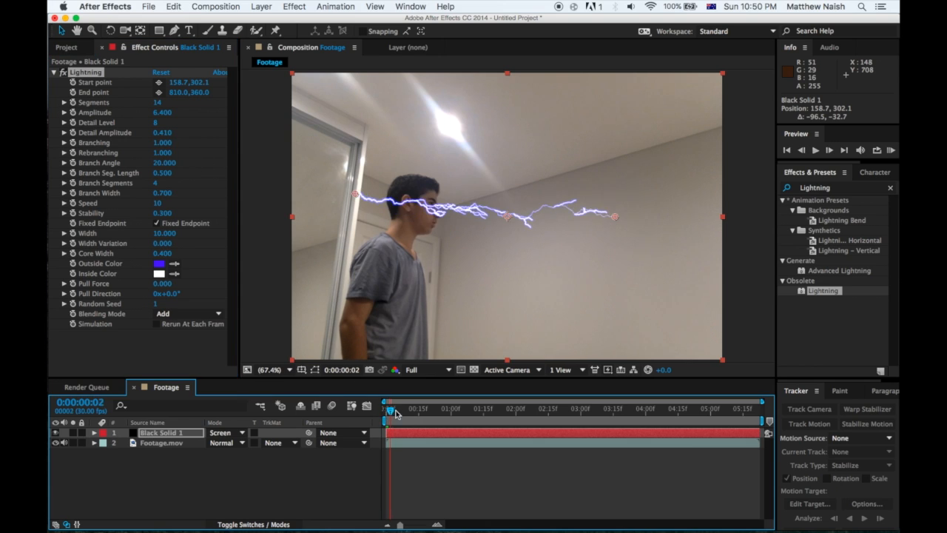
- Preview the lightning across time and lower Branch Angle to 13.5
{"action": "left_click_drag", "start_coordinate": [387, 407], "coordinate": [409, 408]}
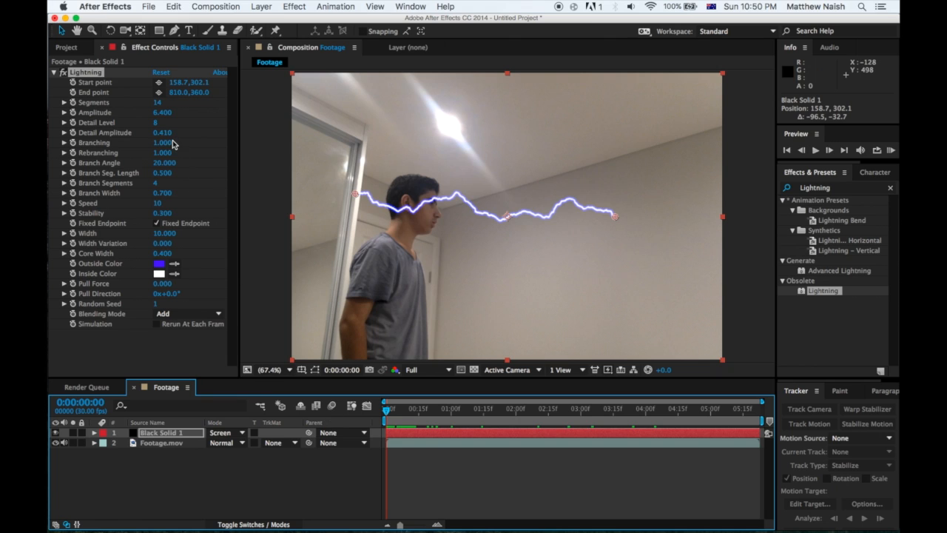
{"action": "mouse_move", "coordinate": [169, 163]}
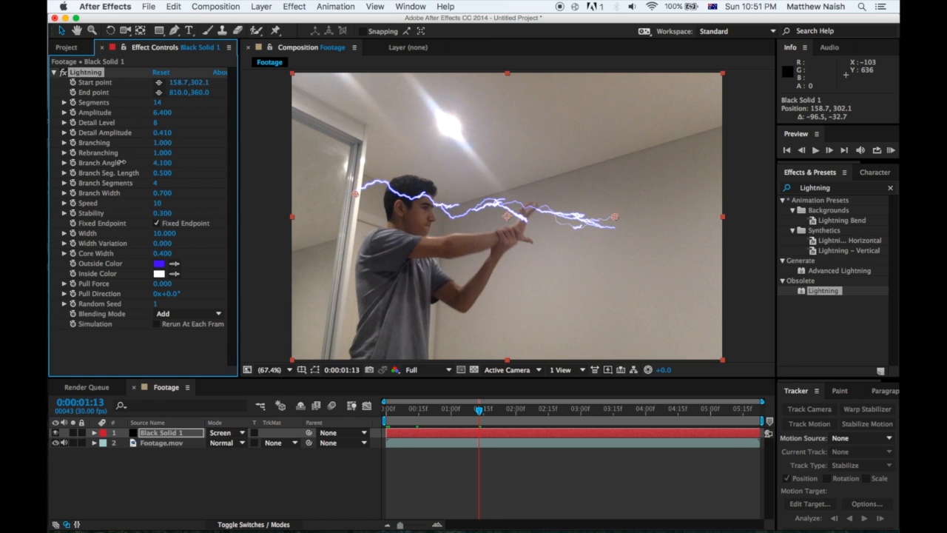
{"action": "left_click", "coordinate": [161, 162]}
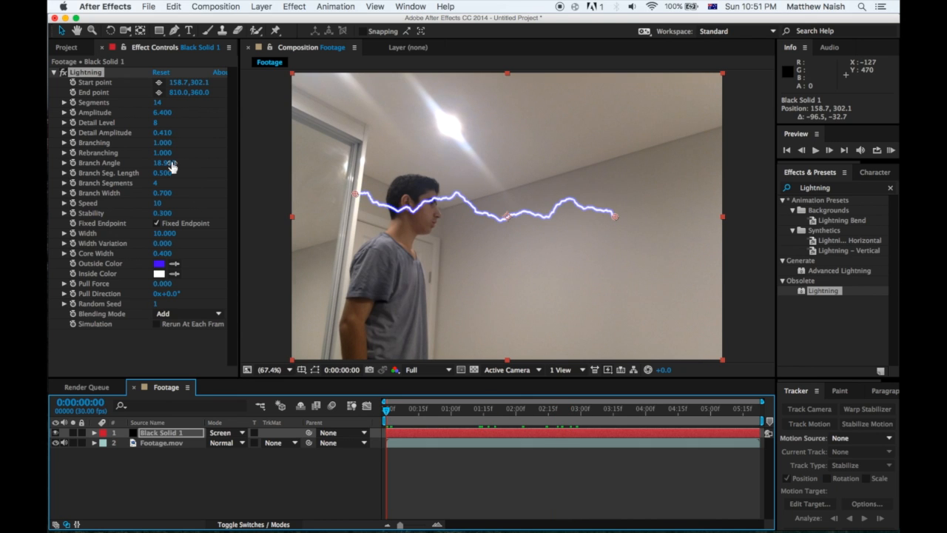
{"action": "left_click_drag", "start_coordinate": [174, 162], "coordinate": [166, 162]}
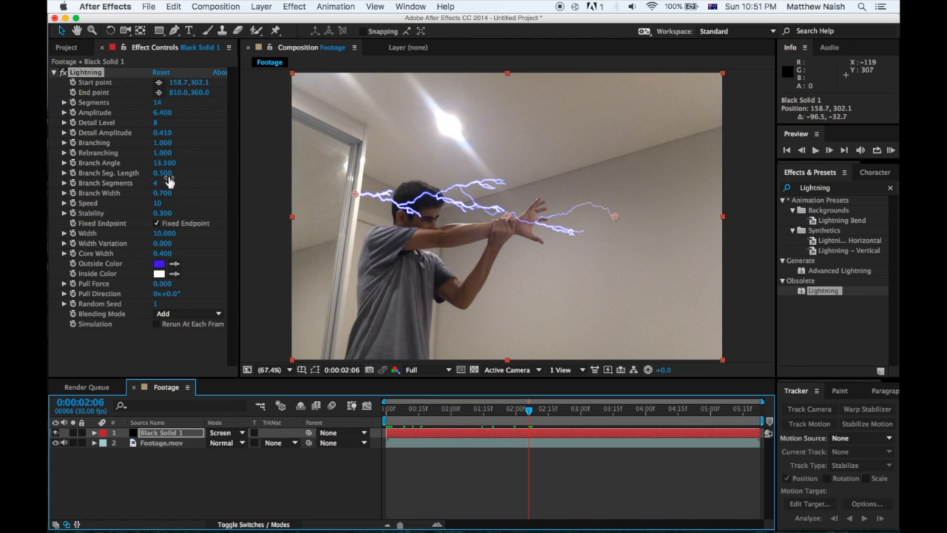
- Try several Branch Seg. Length values, check an earlier frame, and settle on 1.76
{"action": "left_click_drag", "start_coordinate": [162, 173], "coordinate": [185, 172]}
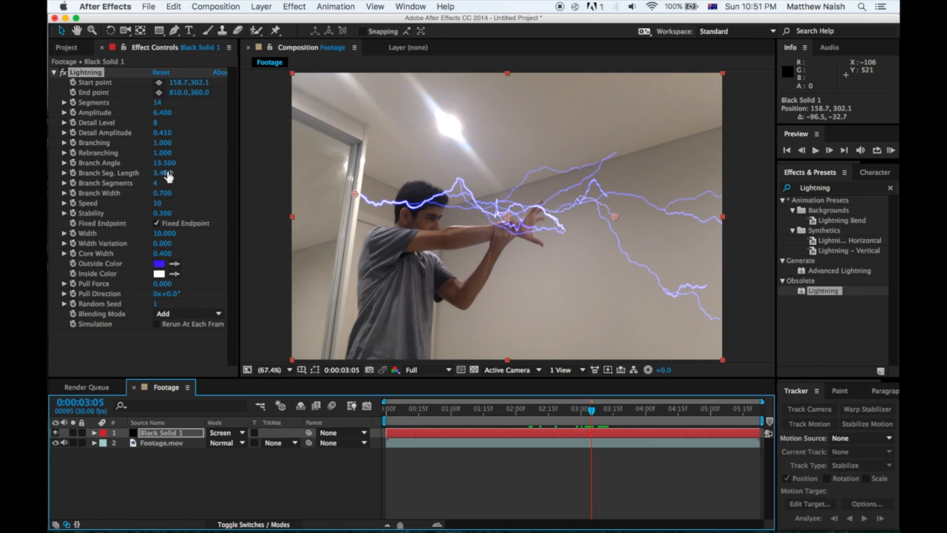
{"action": "left_click_drag", "start_coordinate": [162, 173], "coordinate": [136, 173]}
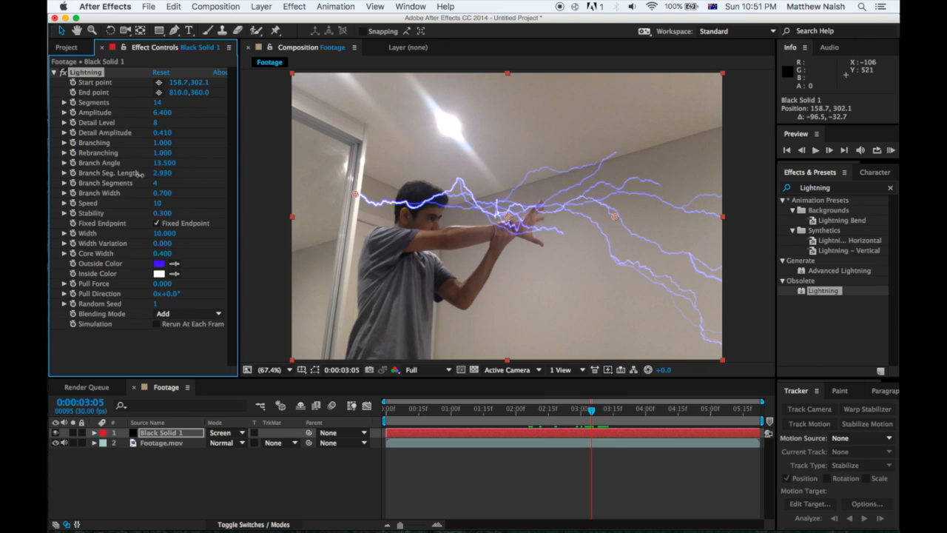
{"action": "left_click_drag", "start_coordinate": [163, 173], "coordinate": [155, 172]}
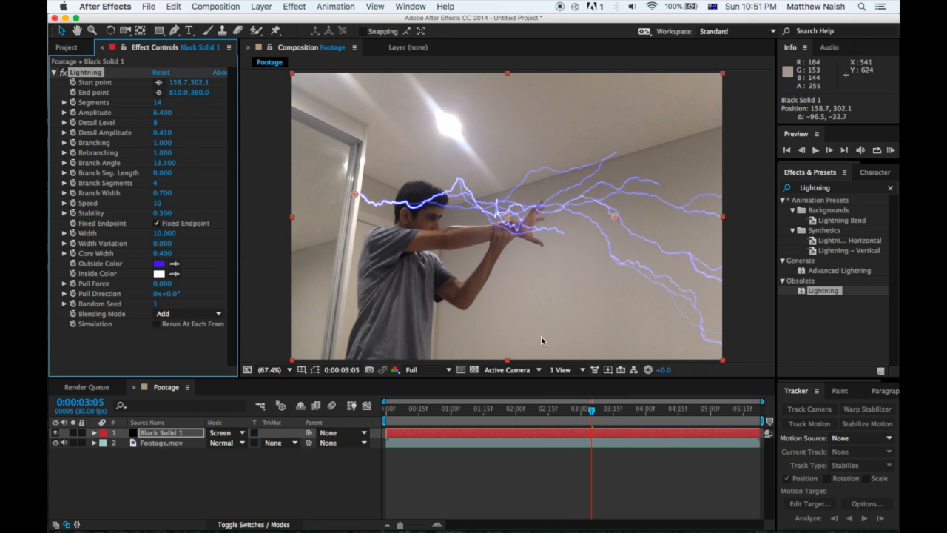
{"action": "left_click_drag", "start_coordinate": [592, 408], "coordinate": [562, 408]}
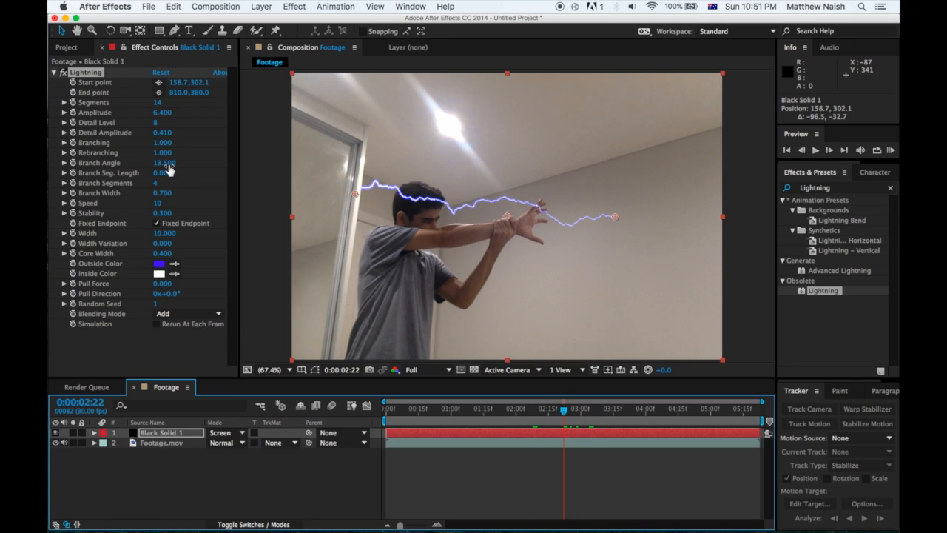
{"action": "left_click_drag", "start_coordinate": [161, 173], "coordinate": [171, 173]}
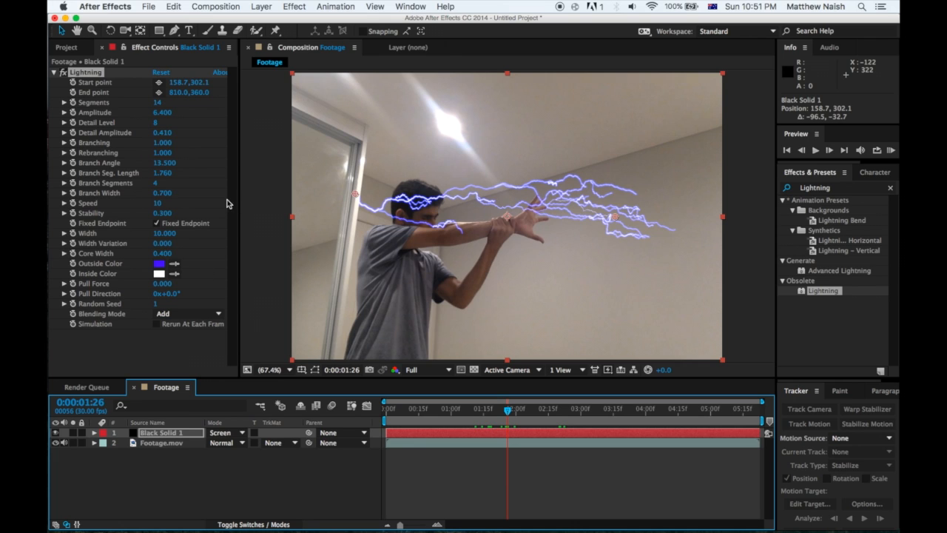
{"action": "mouse_move", "coordinate": [206, 181]}
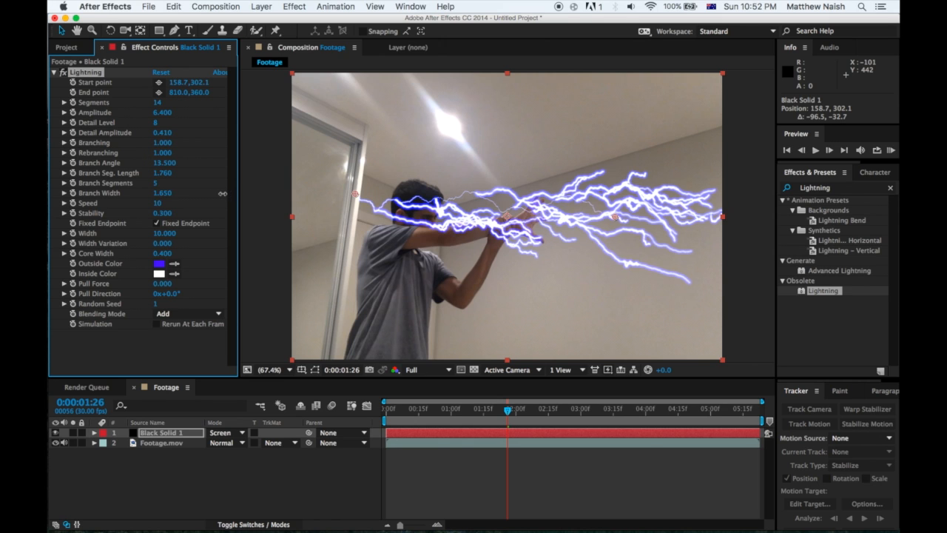
- Set branch width 1.61, width 12.3, width variation 0.14 and core width 0.32
{"action": "left_click_drag", "start_coordinate": [163, 192], "coordinate": [185, 192]}
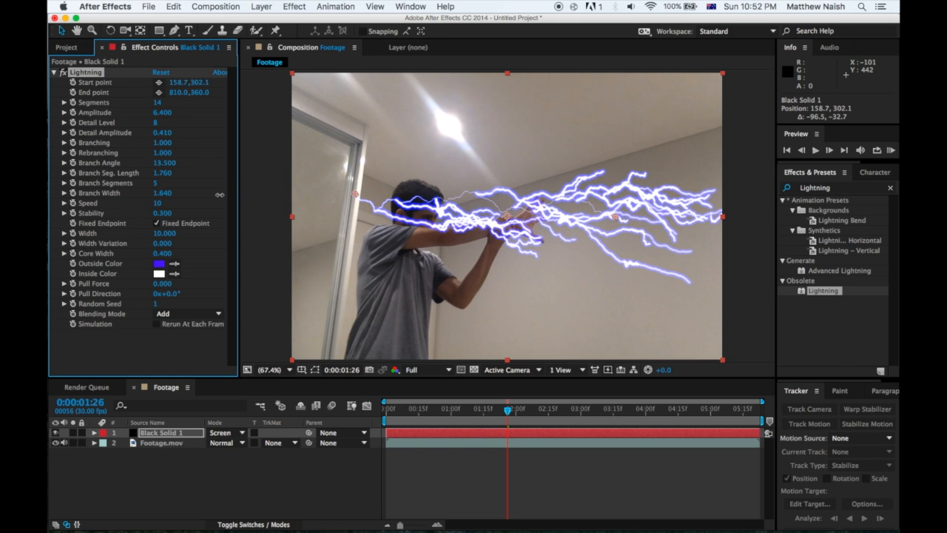
{"action": "left_click_drag", "start_coordinate": [162, 193], "coordinate": [185, 192]}
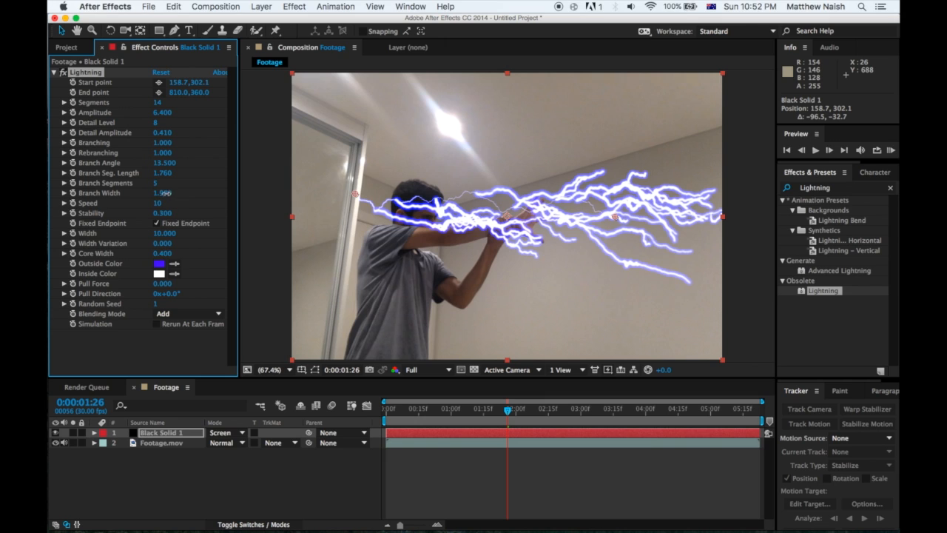
{"action": "left_click_drag", "start_coordinate": [173, 192], "coordinate": [163, 193]}
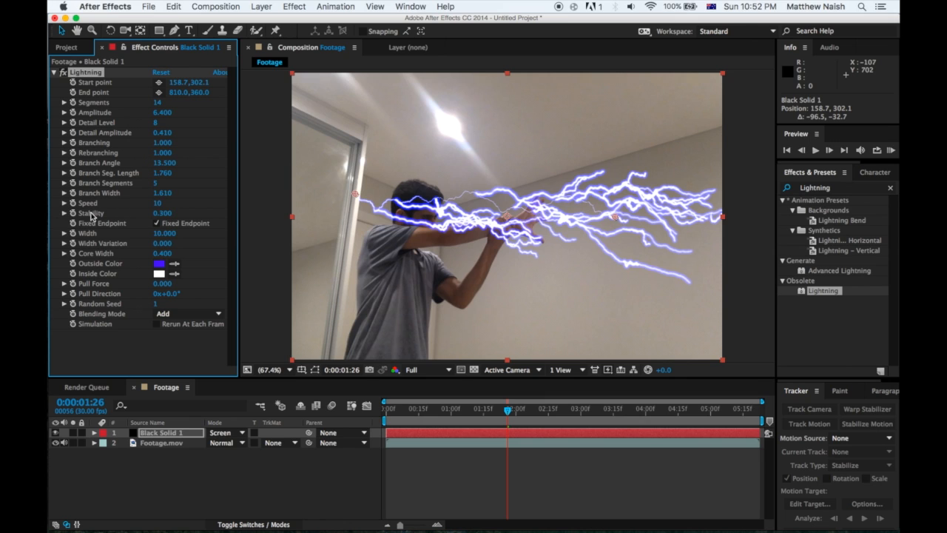
{"action": "mouse_move", "coordinate": [142, 235]}
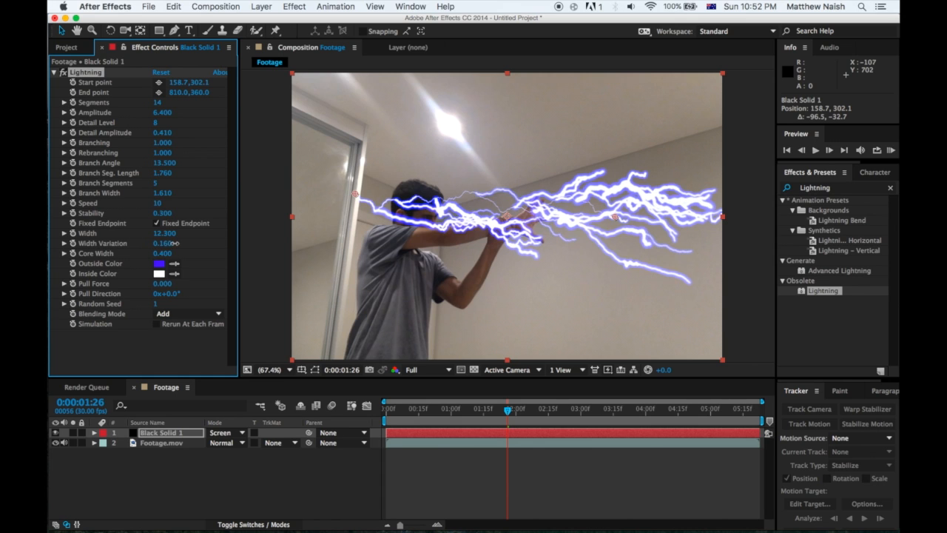
{"action": "left_click_drag", "start_coordinate": [164, 243], "coordinate": [207, 243]}
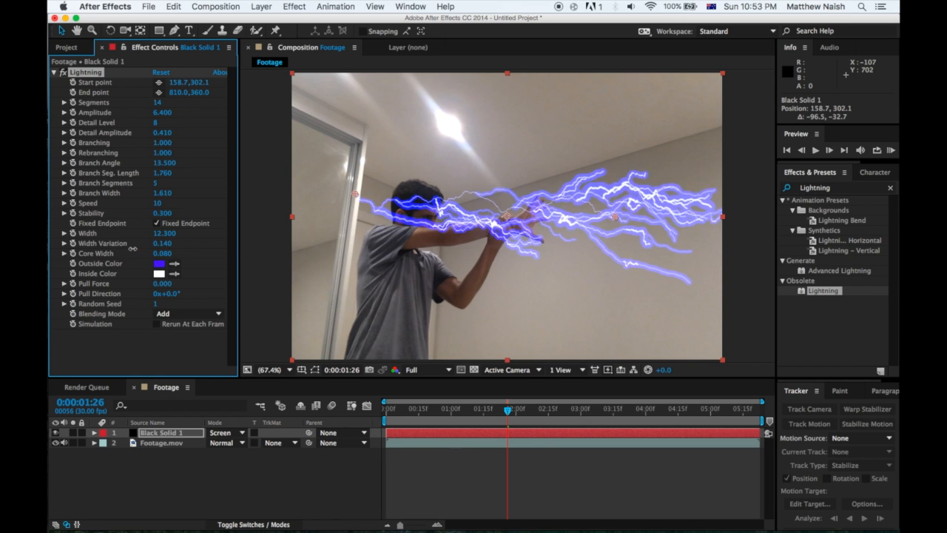
{"action": "left_click_drag", "start_coordinate": [162, 252], "coordinate": [164, 252]}
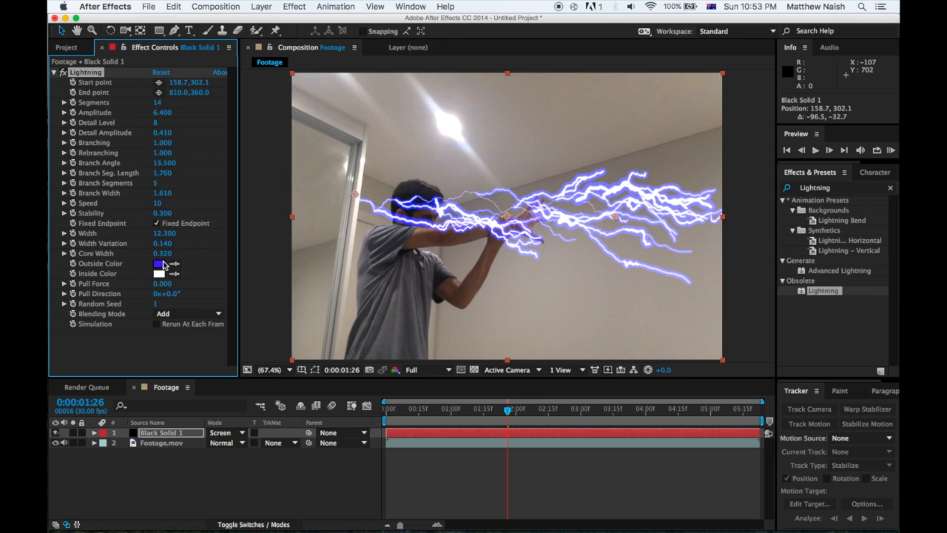
{"action": "left_click", "coordinate": [160, 263]}
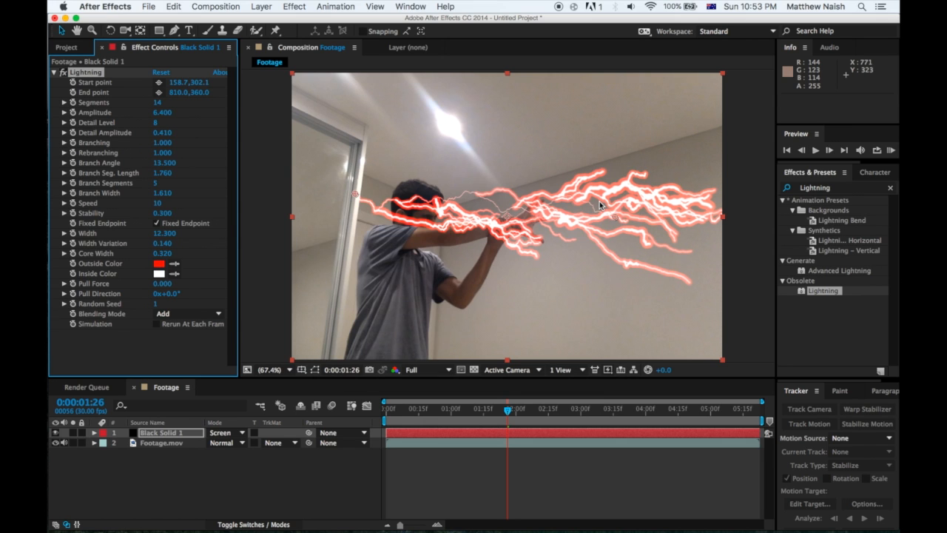
{"action": "left_click", "coordinate": [159, 263]}
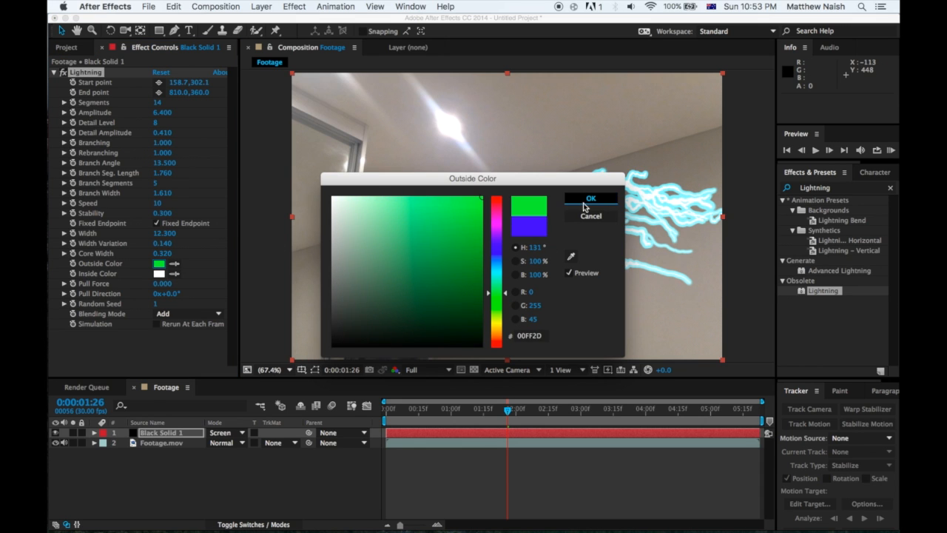
{"action": "left_click", "coordinate": [591, 198]}
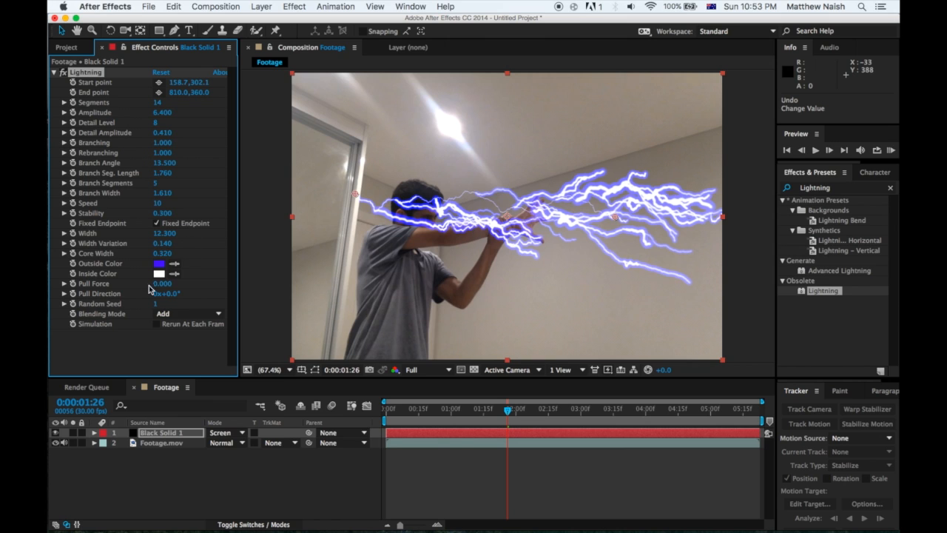
{"action": "left_click", "coordinate": [159, 273]}
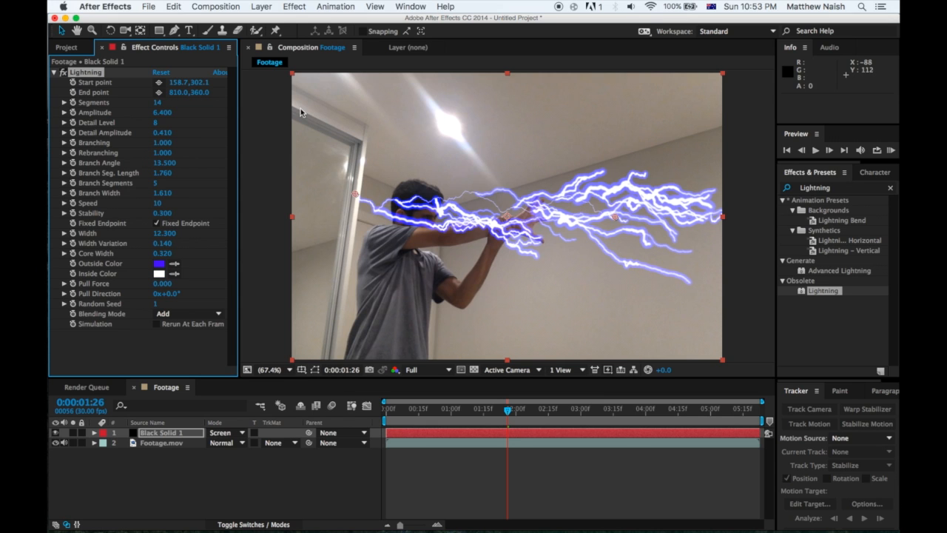
{"action": "mouse_move", "coordinate": [149, 300]}
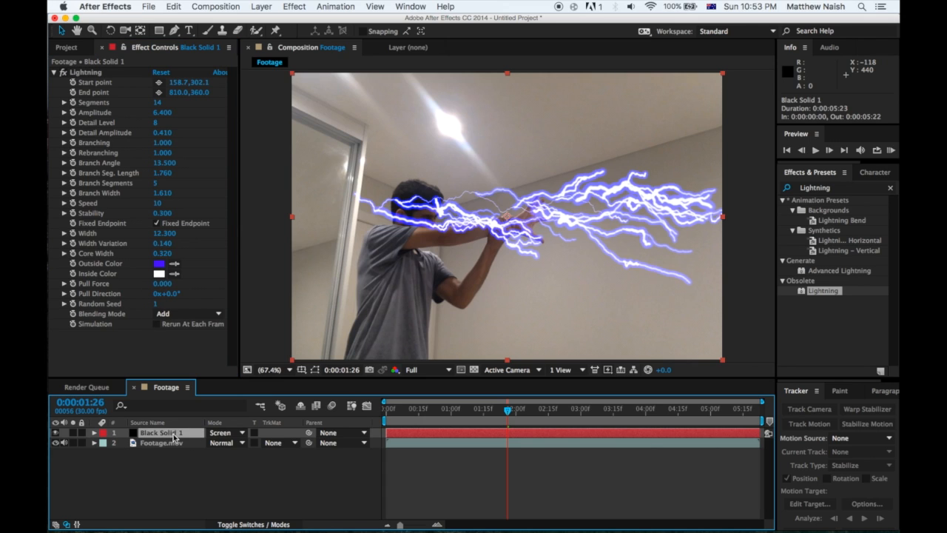
{"action": "mouse_move", "coordinate": [122, 338]}
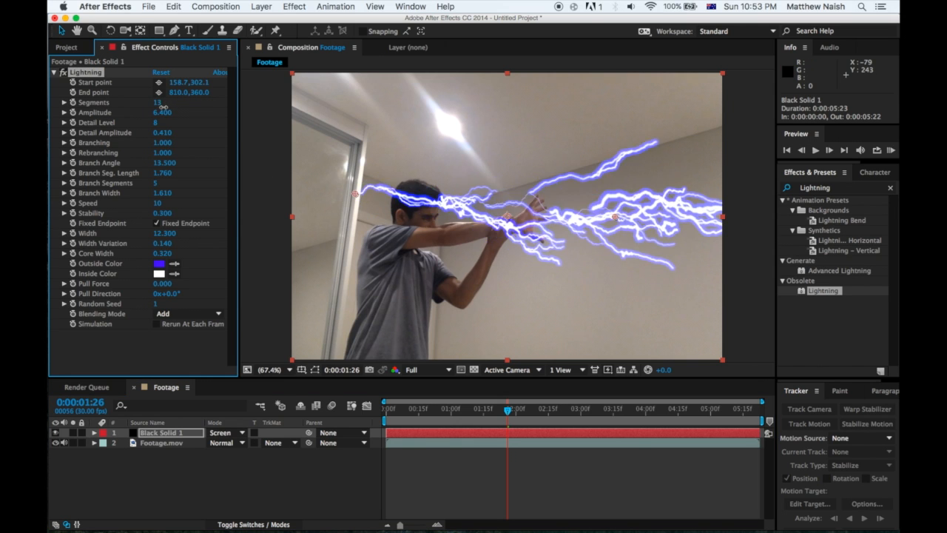
- Place the bolt's start point on the man's hand at an earlier frame and keyframe it
{"action": "left_click", "coordinate": [157, 102]}
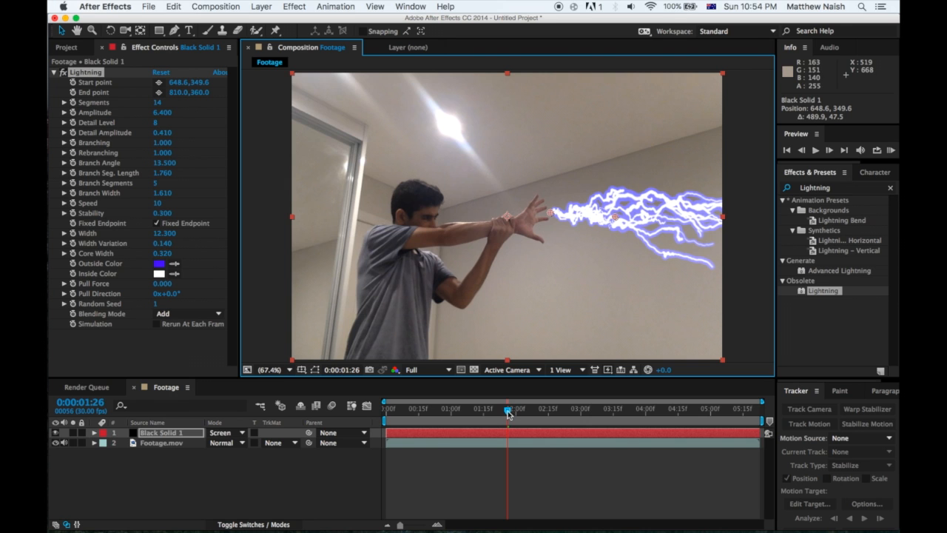
{"action": "left_click_drag", "start_coordinate": [507, 407], "coordinate": [465, 408]}
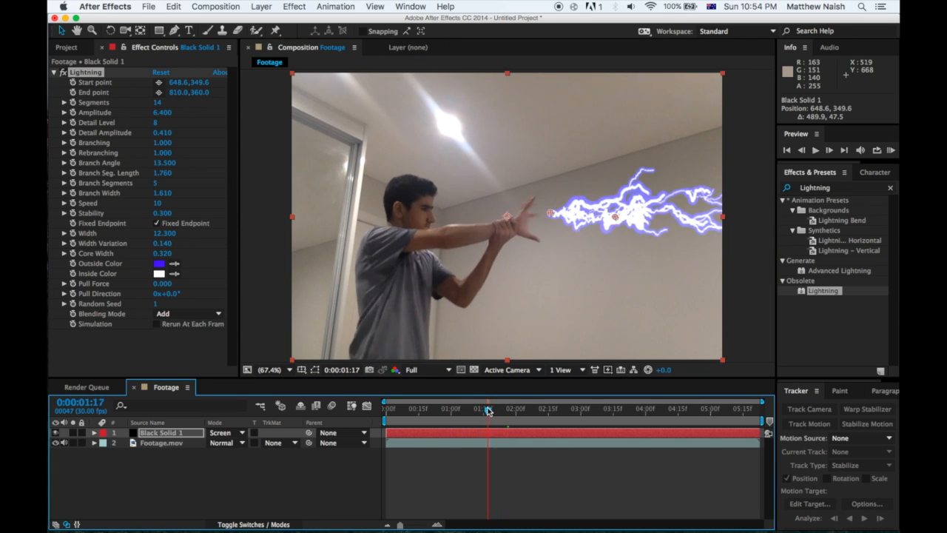
{"action": "left_click_drag", "start_coordinate": [551, 215], "coordinate": [507, 216]}
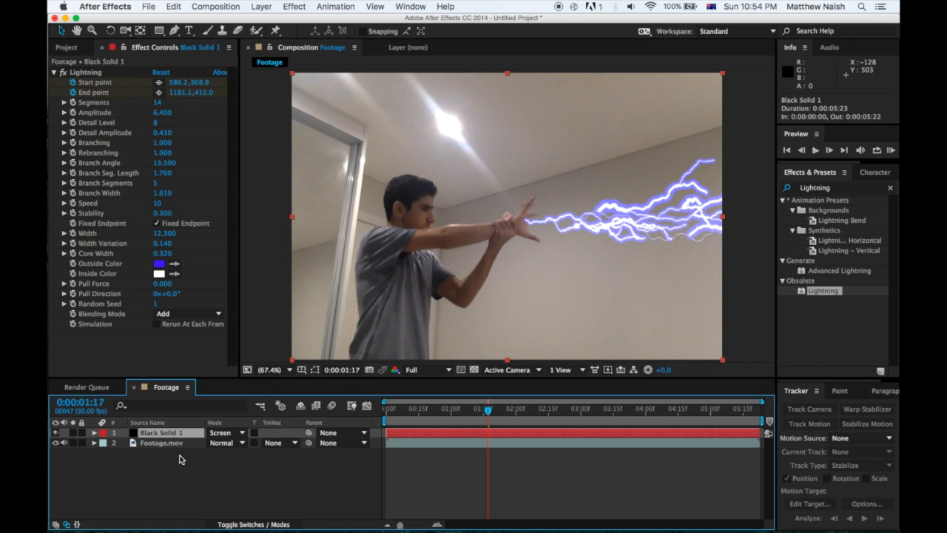
{"action": "left_click", "coordinate": [94, 443]}
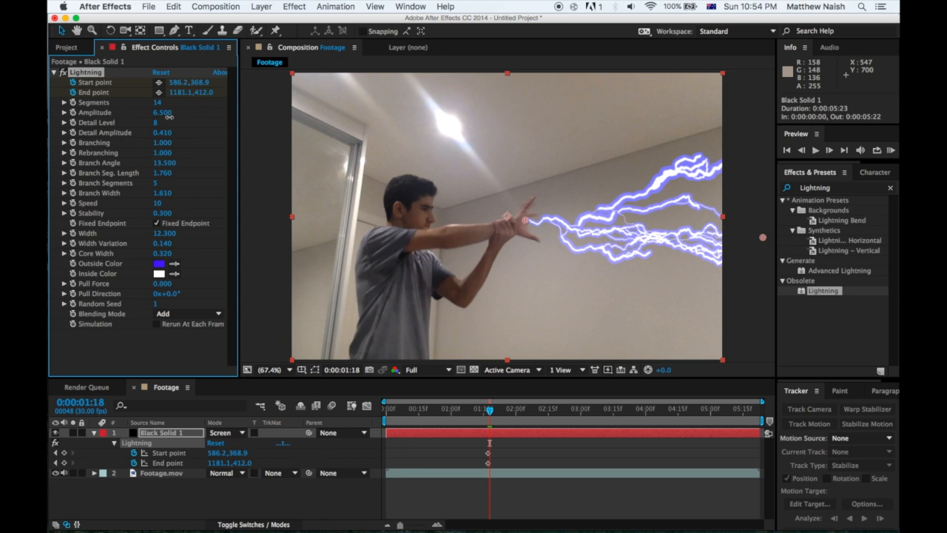
{"action": "mouse_move", "coordinate": [173, 119]}
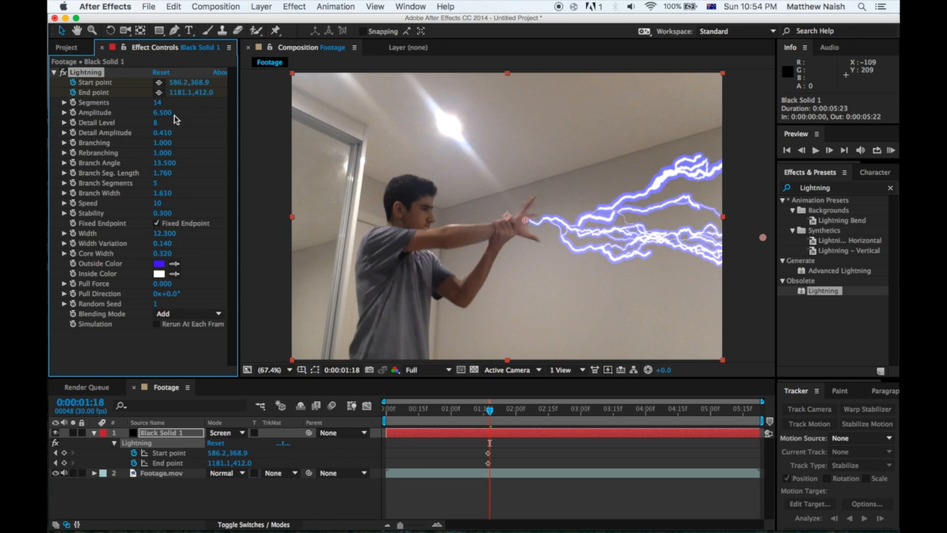
- Set amplitude to 6.4 and key the start point onto the moving hand
{"action": "left_click_drag", "start_coordinate": [167, 112], "coordinate": [161, 112]}
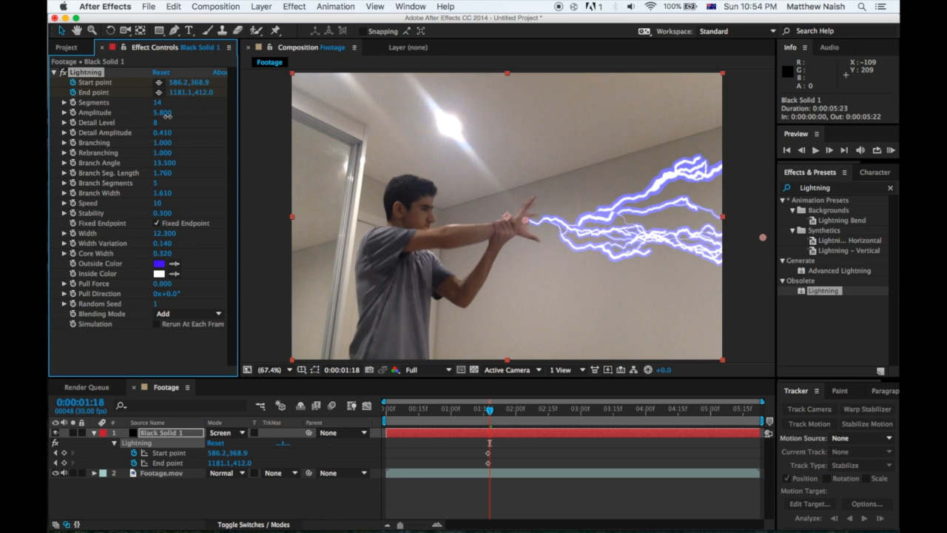
{"action": "left_click_drag", "start_coordinate": [162, 111], "coordinate": [170, 112]}
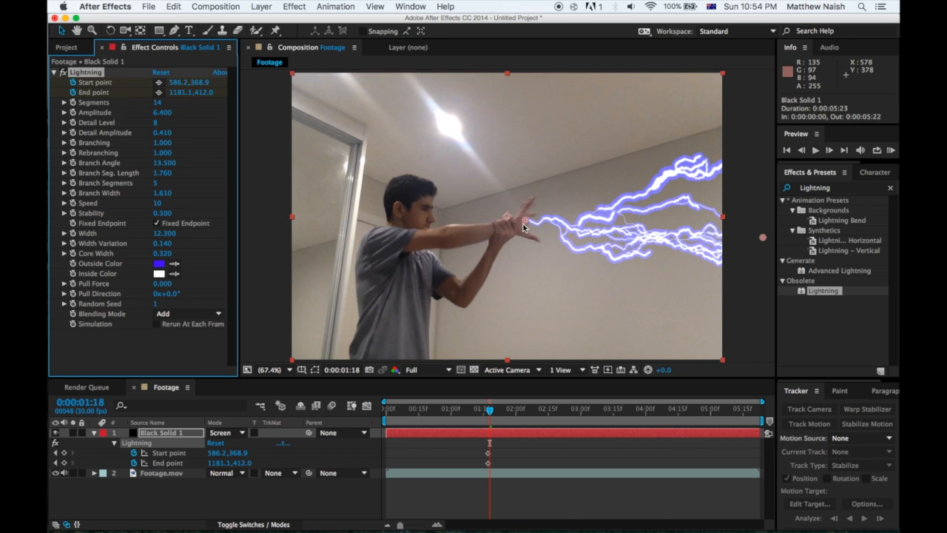
{"action": "left_click_drag", "start_coordinate": [527, 214], "coordinate": [524, 226]}
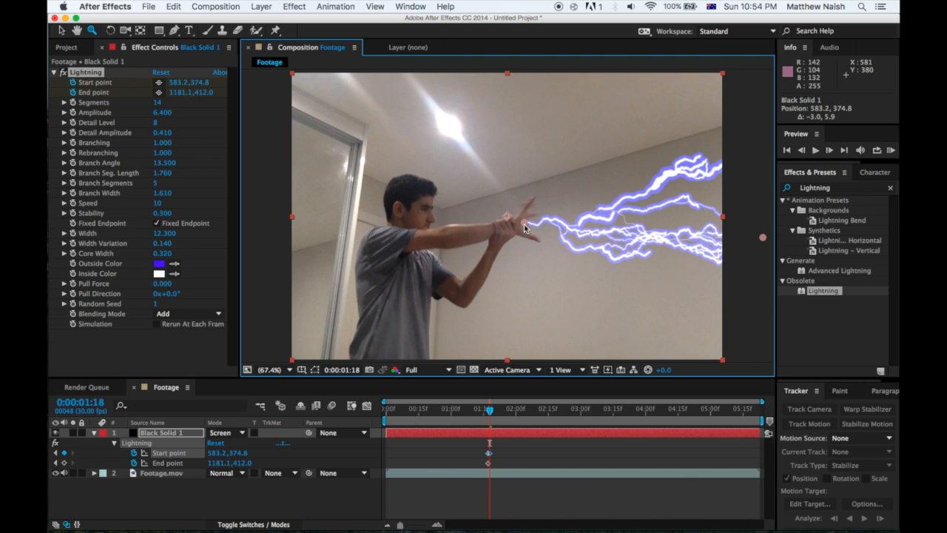
{"action": "mouse_move", "coordinate": [525, 228]}
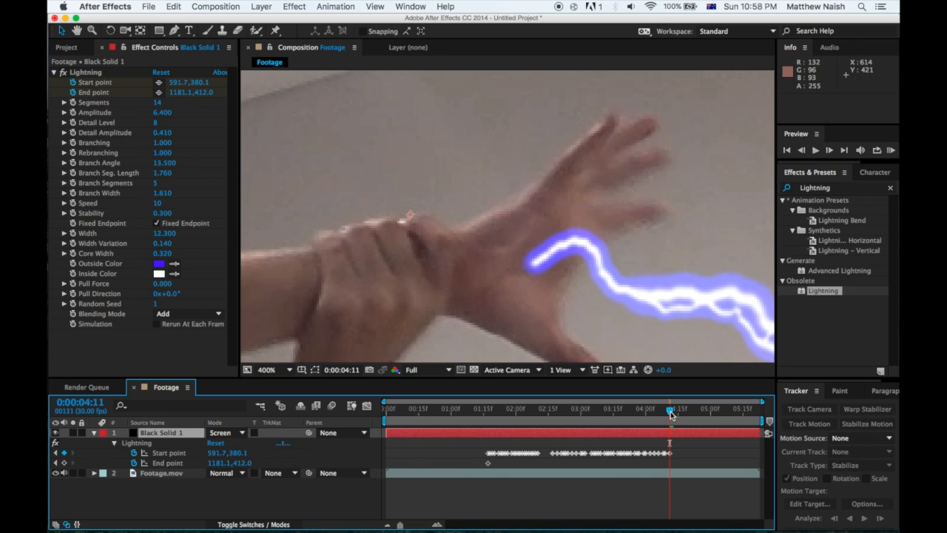
{"action": "mouse_move", "coordinate": [664, 451]}
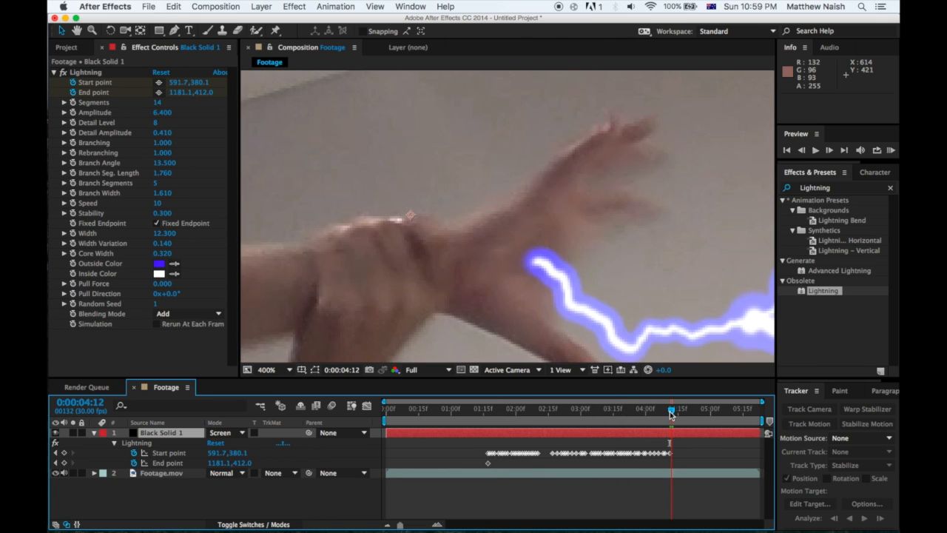
- Fit the viewer and key Black Solid 1 opacity to 0% at 4:13 and 100% at 4:12
{"action": "left_click", "coordinate": [270, 369]}
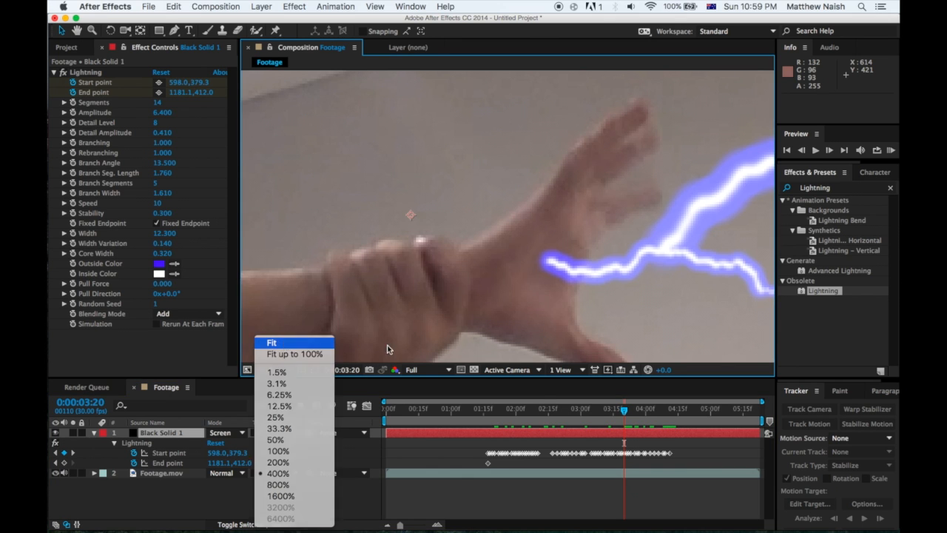
{"action": "left_click", "coordinate": [294, 354]}
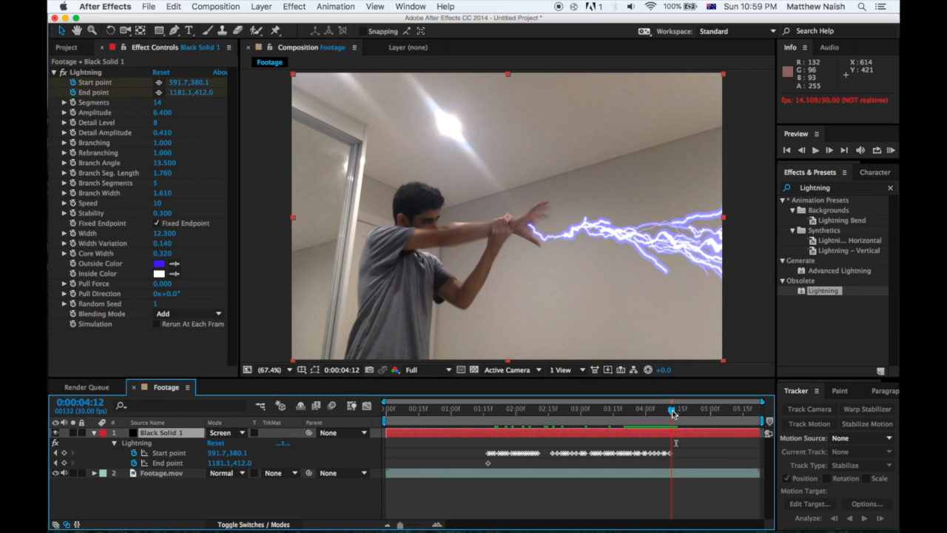
{"action": "left_click", "coordinate": [673, 409]}
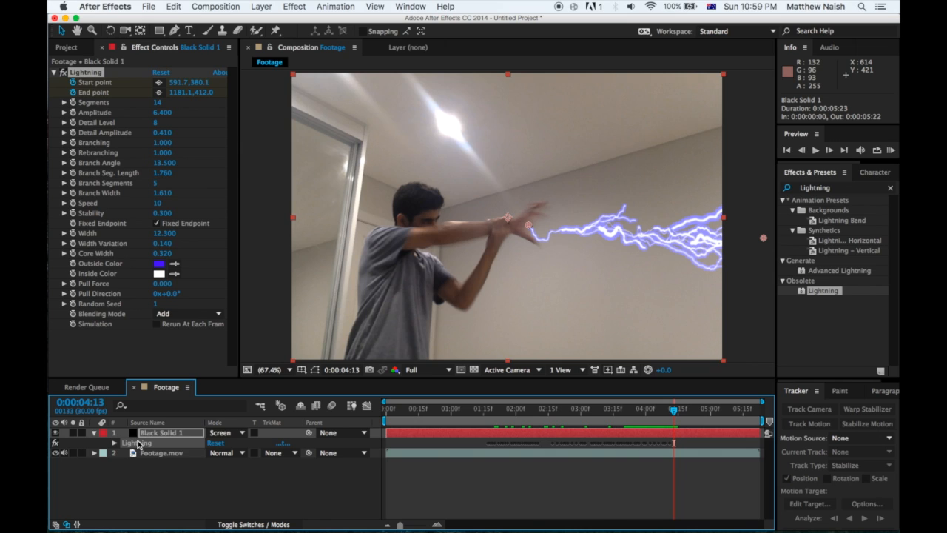
{"action": "left_click", "coordinate": [94, 432]}
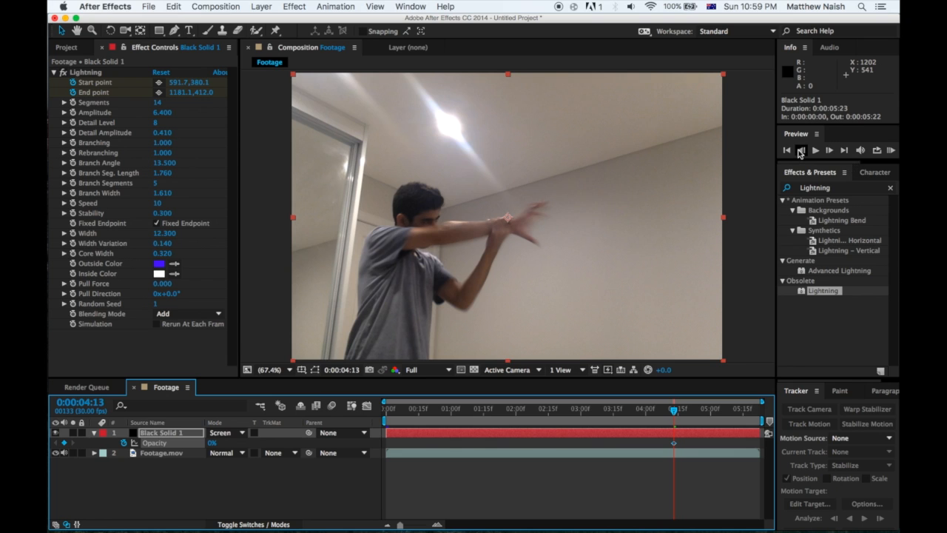
{"action": "left_click", "coordinate": [802, 149]}
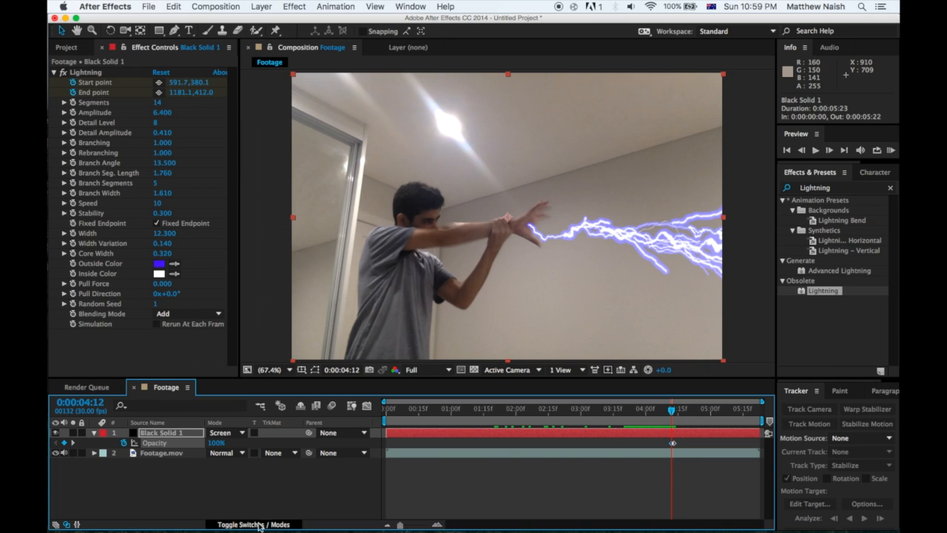
{"action": "left_click", "coordinate": [94, 432]}
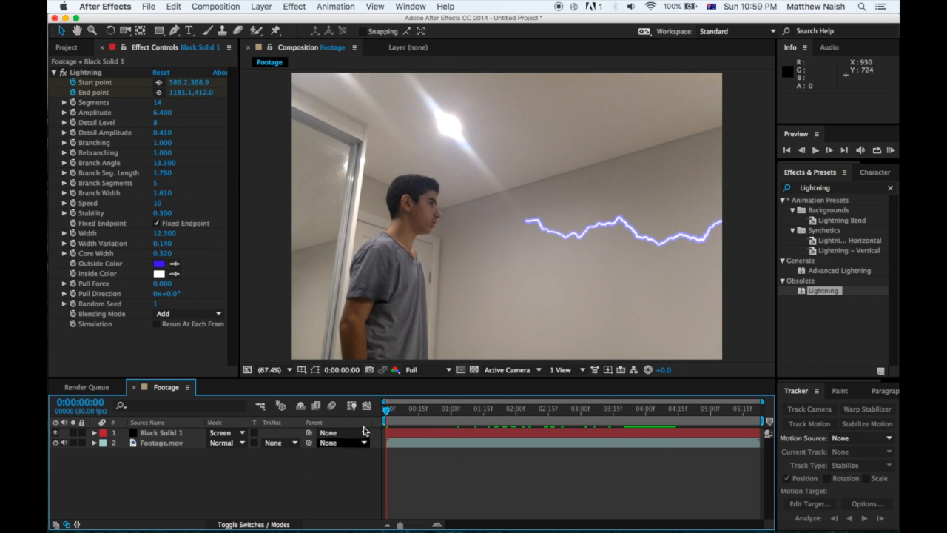
- Trim Black Solid 1 to start at 1:15, where the hand rises
{"action": "left_click_drag", "start_coordinate": [385, 408], "coordinate": [440, 409]}
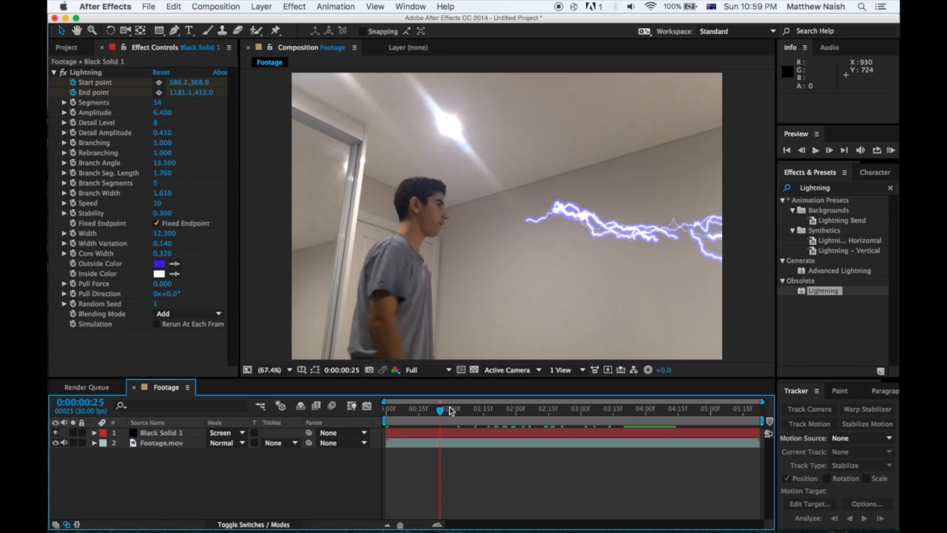
{"action": "left_click_drag", "start_coordinate": [440, 409], "coordinate": [488, 409]}
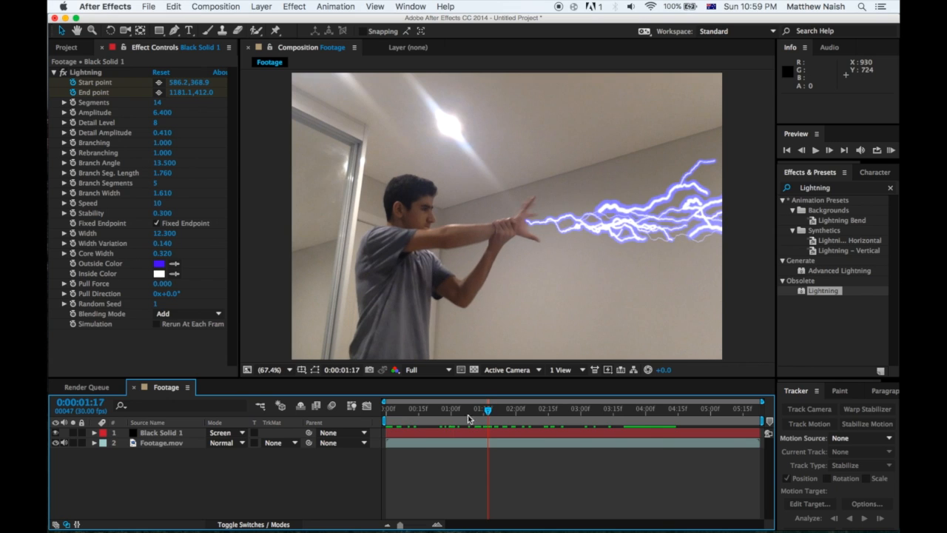
{"action": "left_click", "coordinate": [161, 433]}
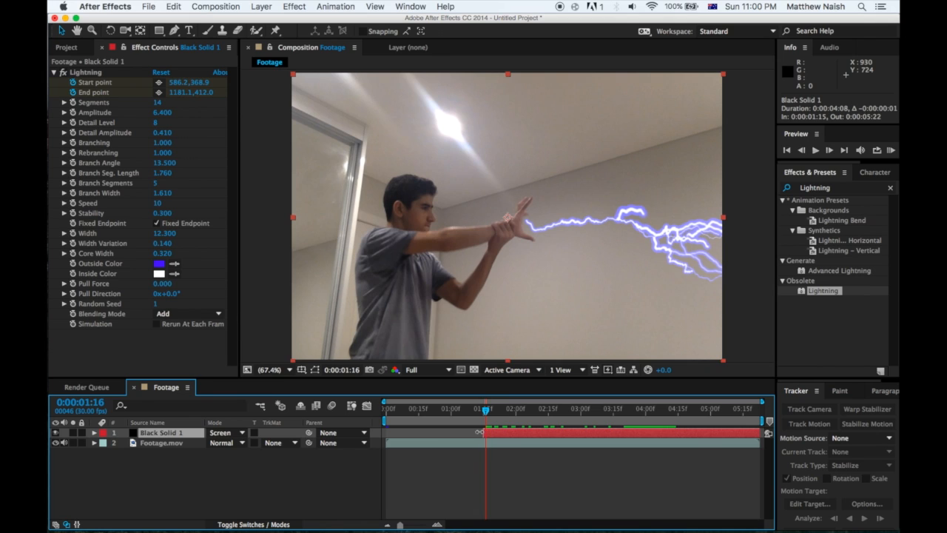
{"action": "key", "text": "Left"}
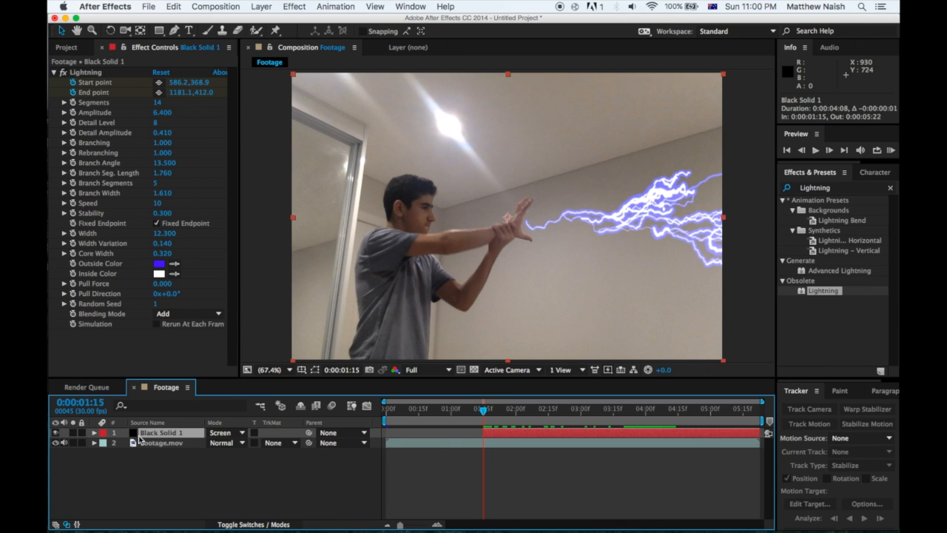
- Key opacity from 0% at 1:15 to 100% at 1:17, then play back the result
{"action": "left_click", "coordinate": [95, 433]}
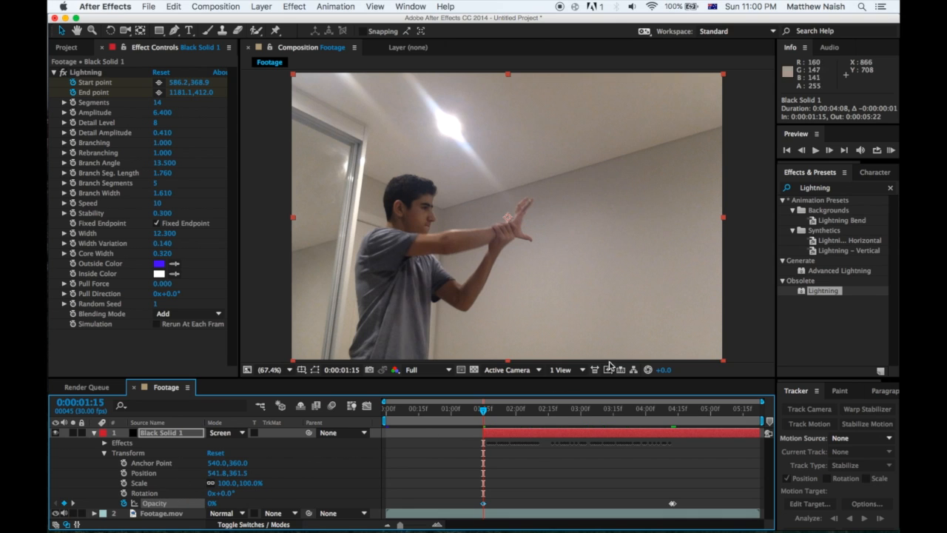
{"action": "left_click", "coordinate": [829, 149]}
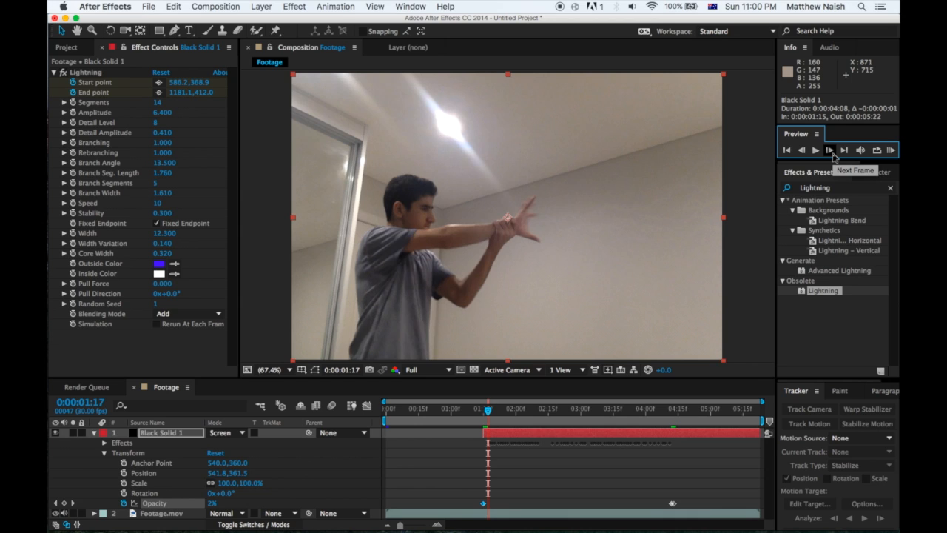
{"action": "mouse_move", "coordinate": [259, 482]}
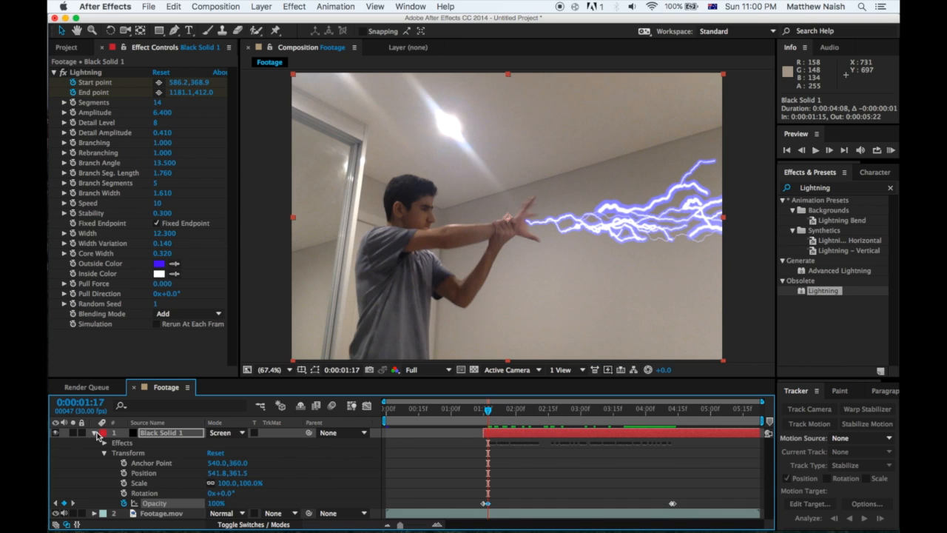
{"action": "left_click", "coordinate": [95, 433]}
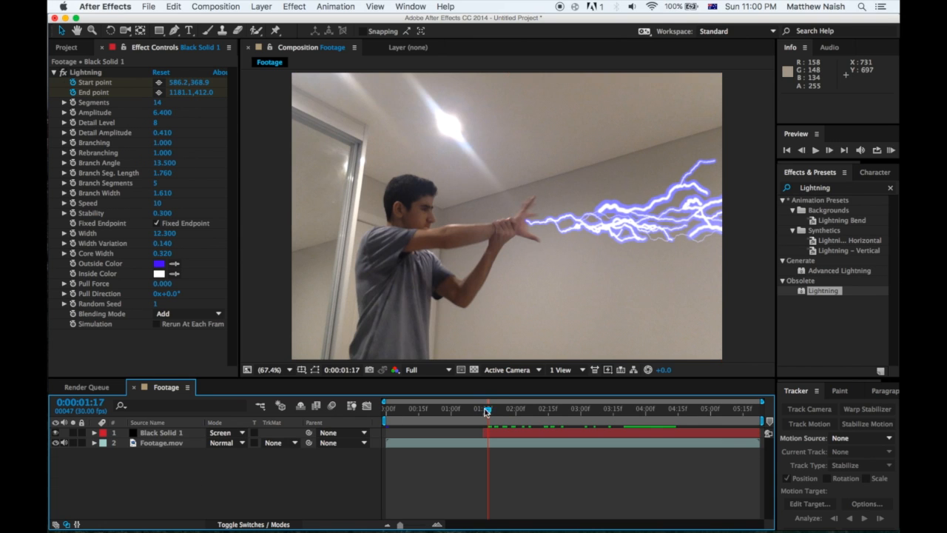
{"action": "left_click", "coordinate": [385, 408]}
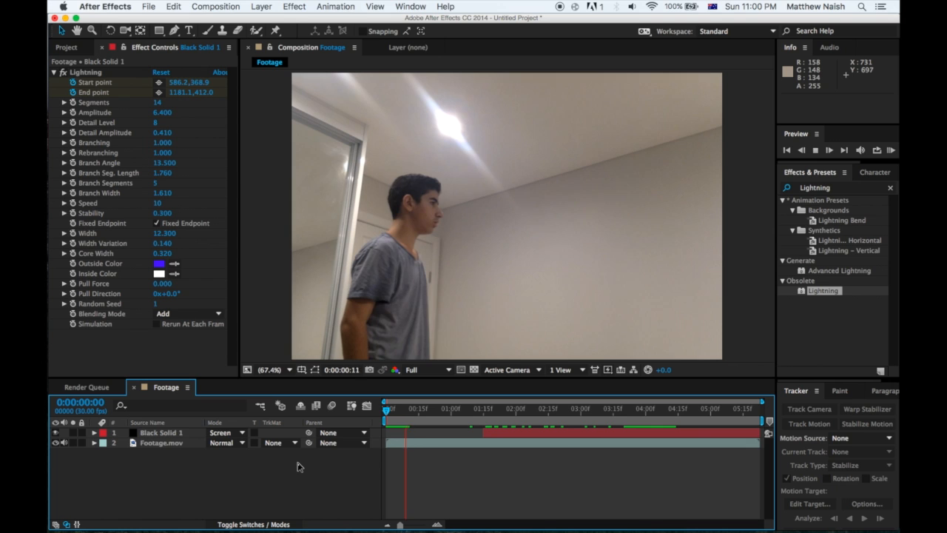